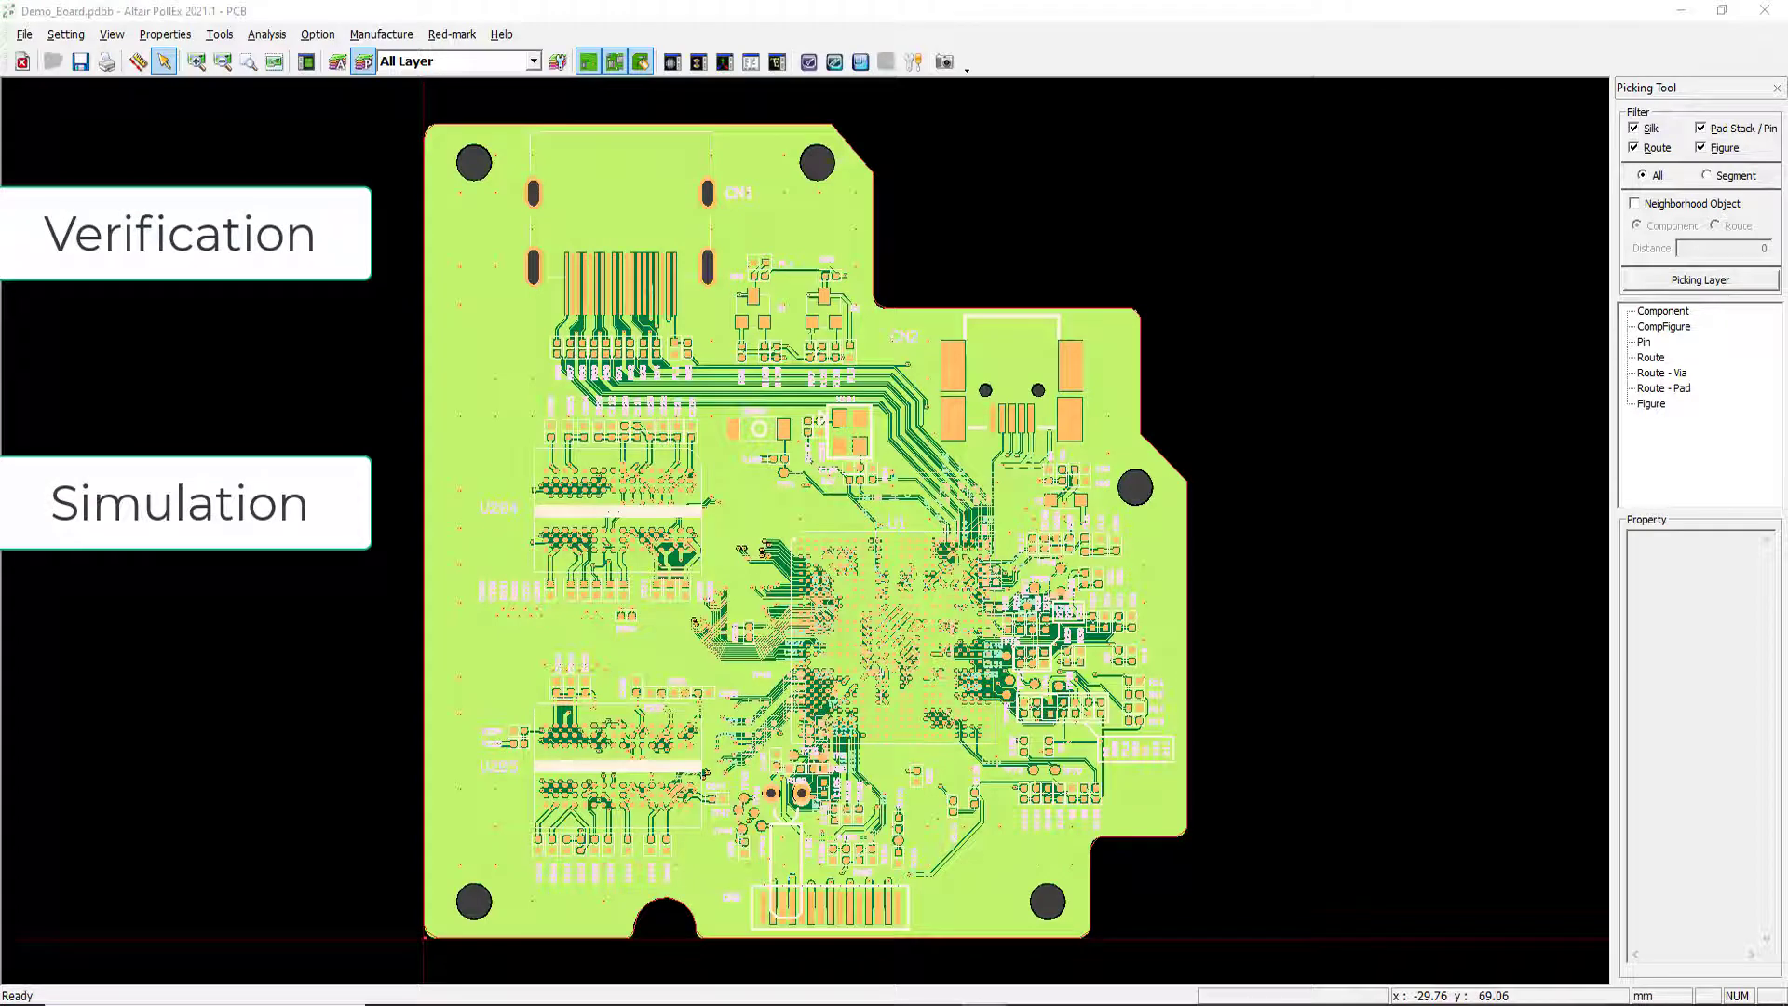
Import the demo Altium Designer (*.PcbDoc) board into a new PollEx workspace
left_click(20, 33)
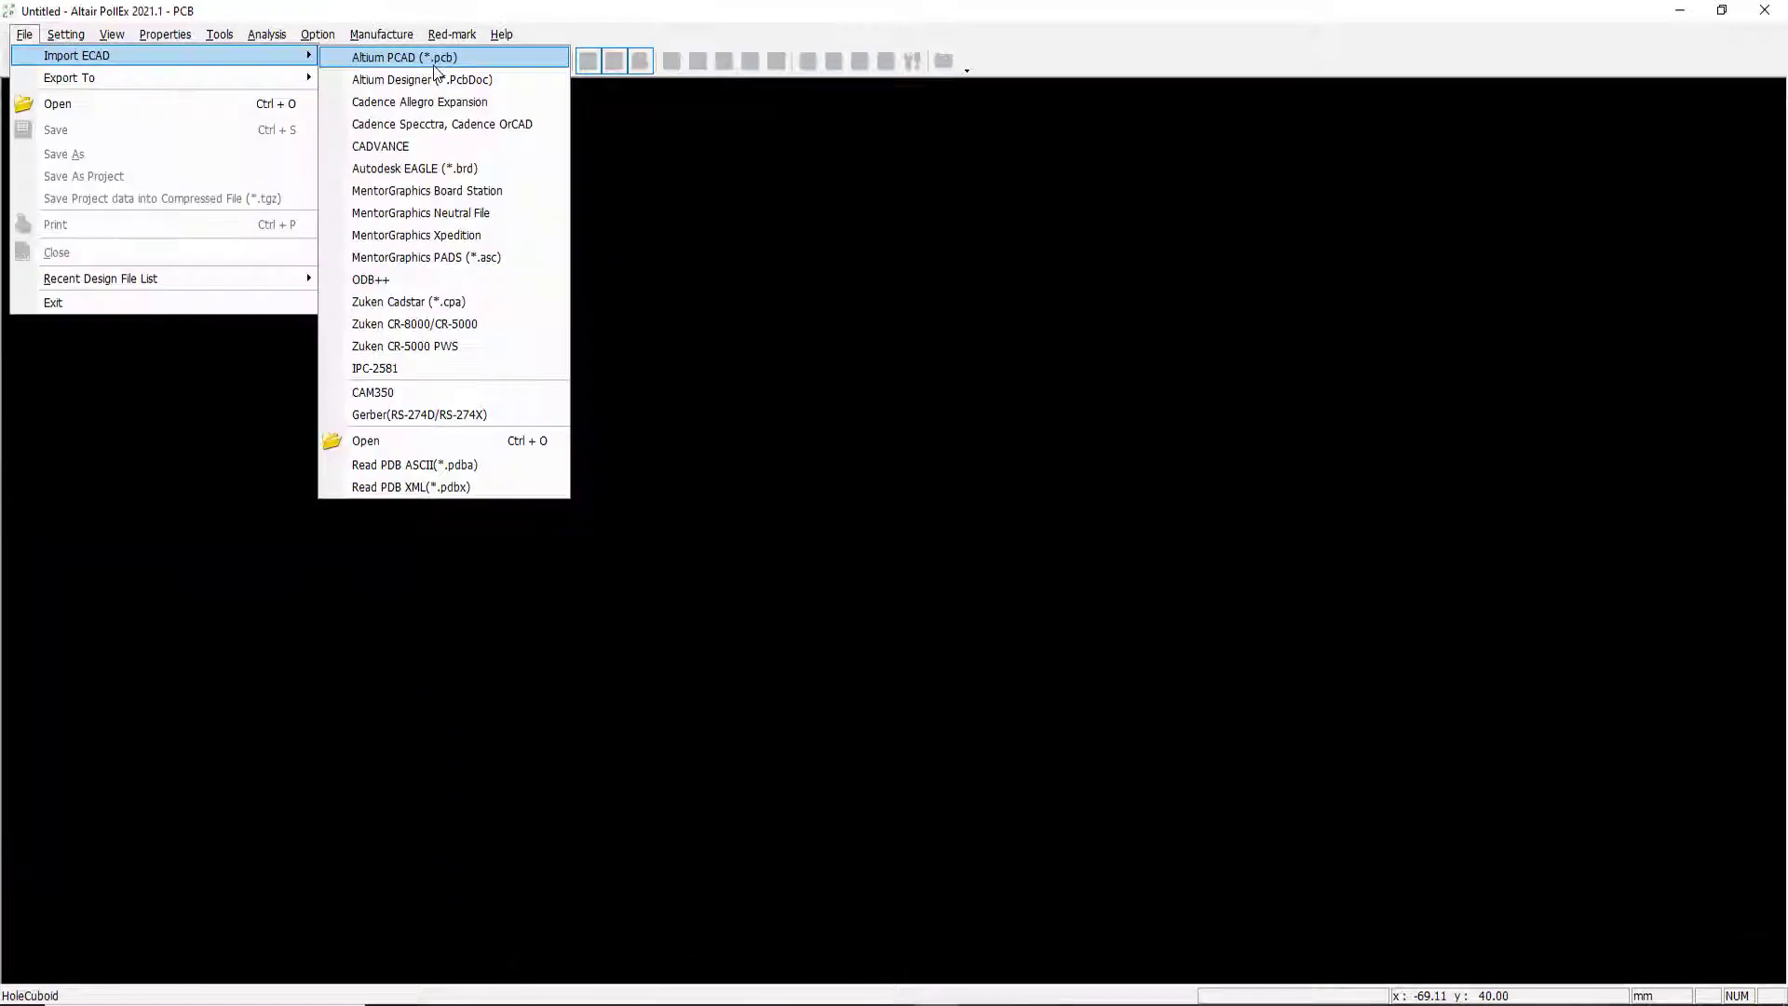
mouse_move(432, 79)
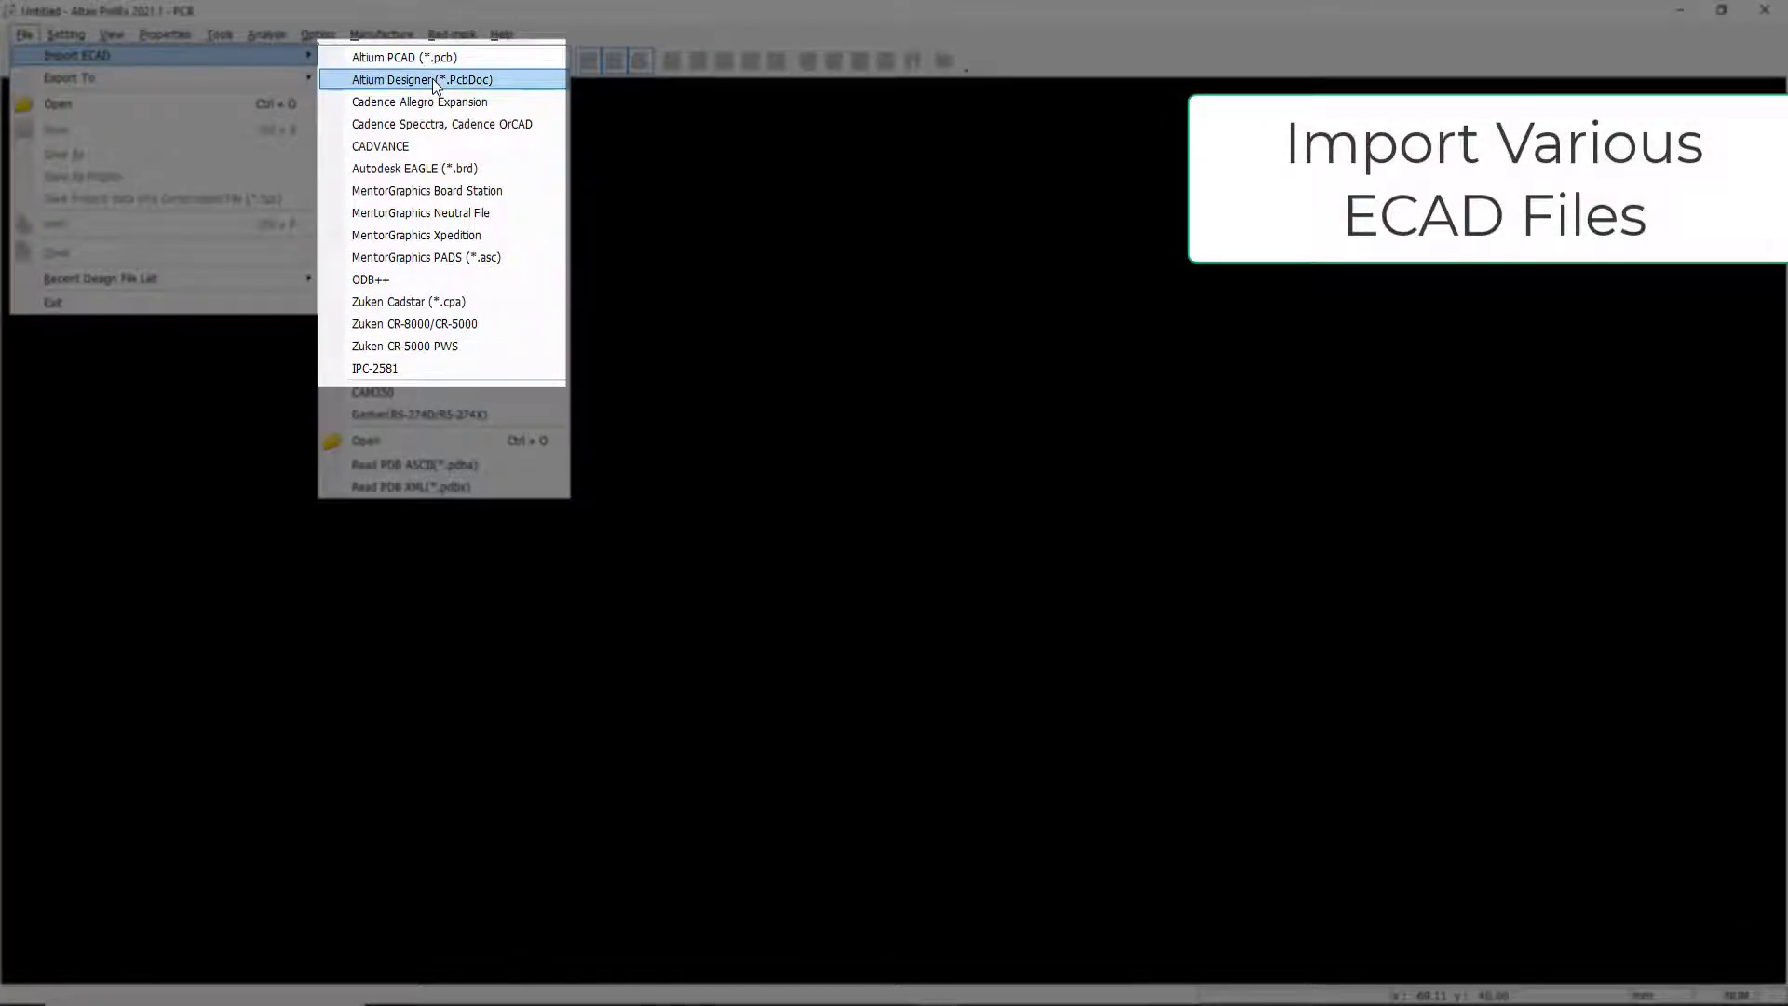
left_click(432, 78)
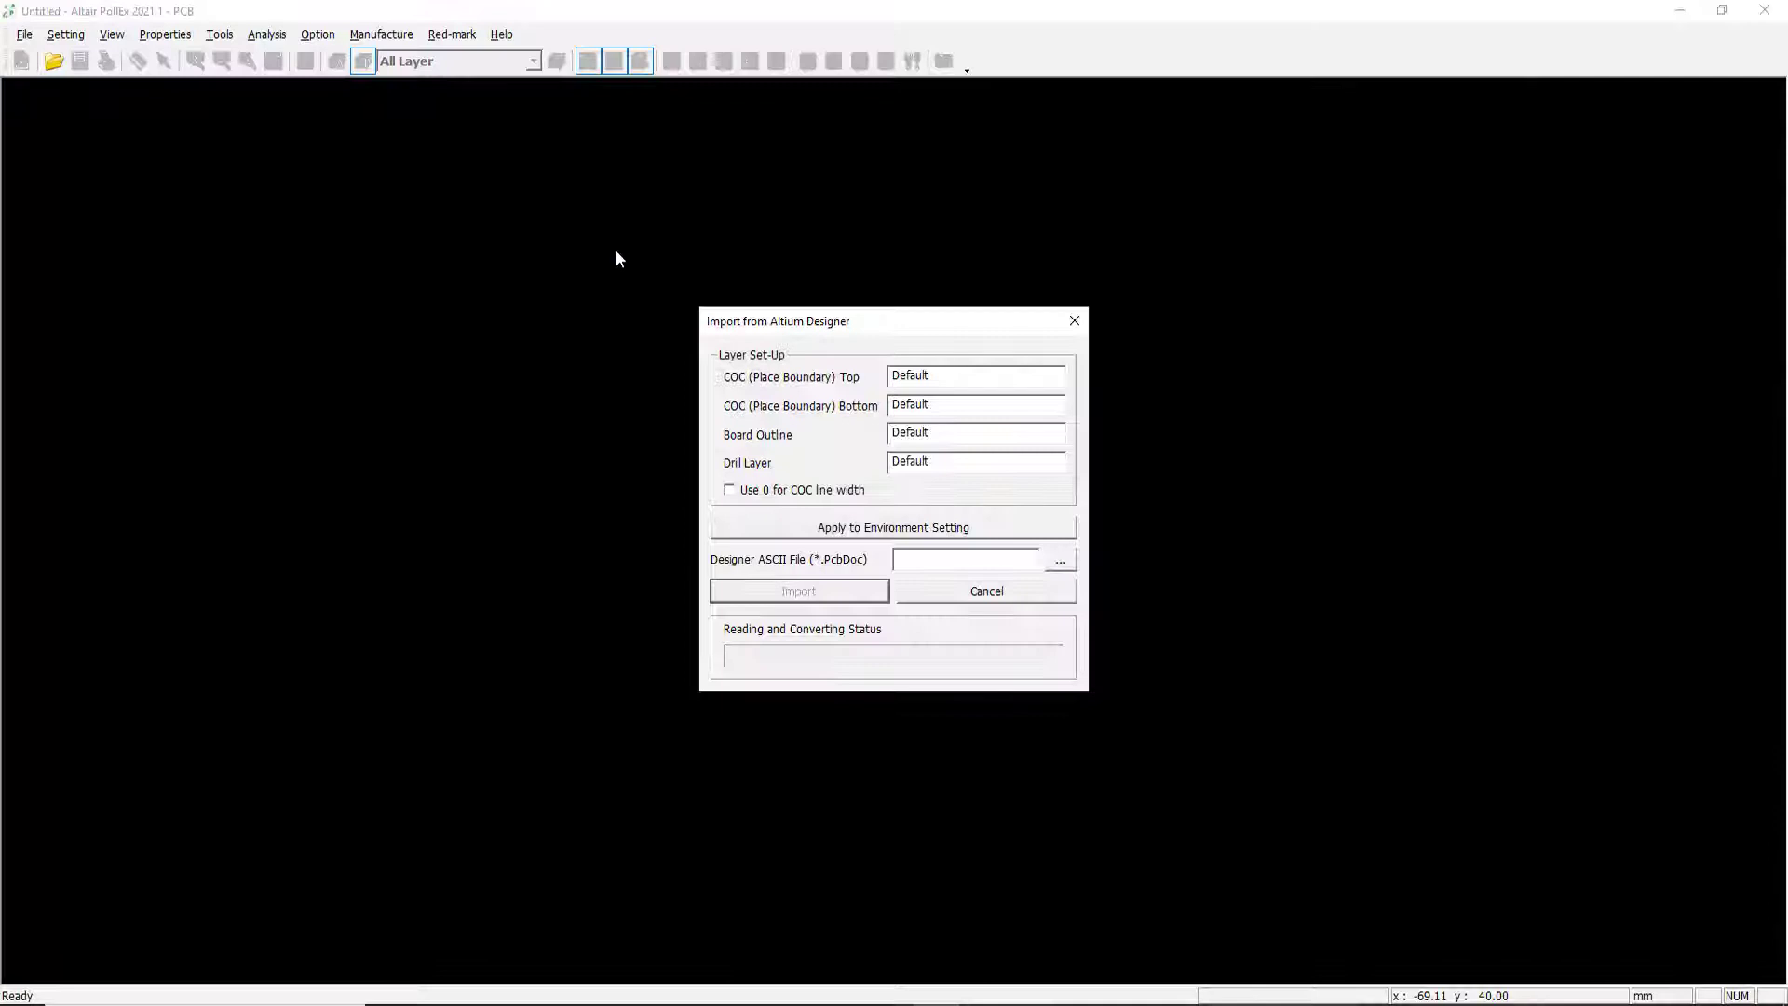
mouse_move(836, 425)
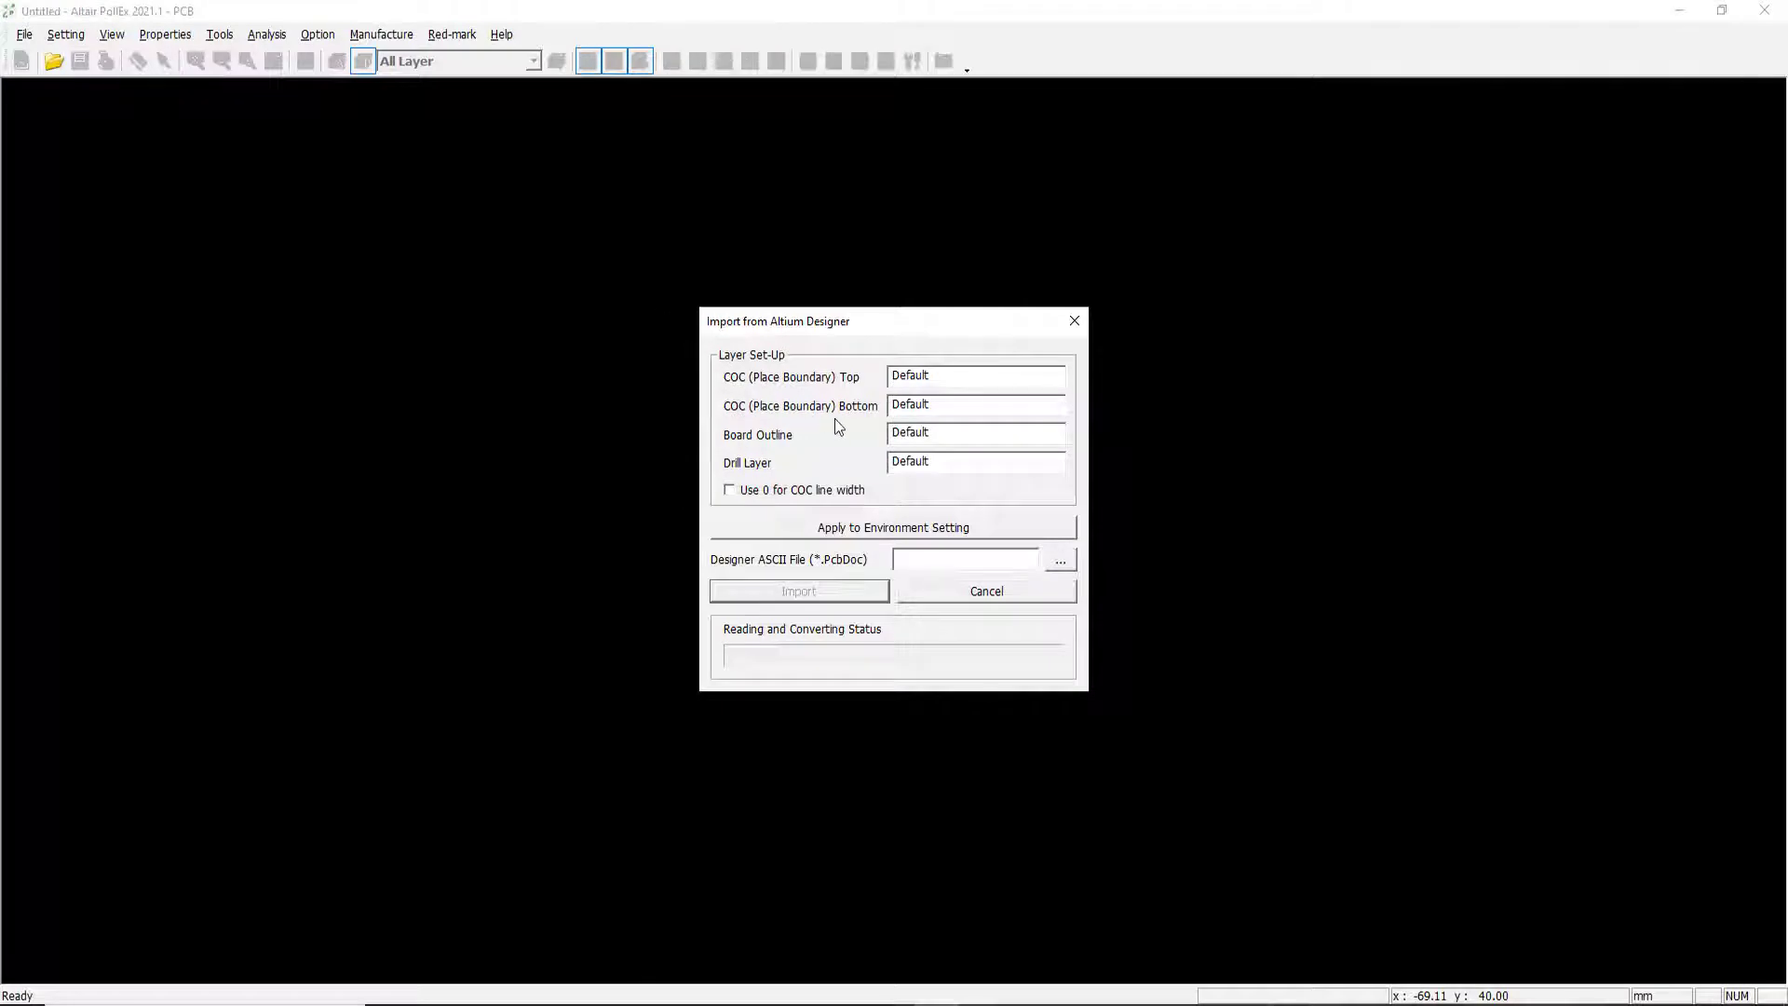
left_click(317, 34)
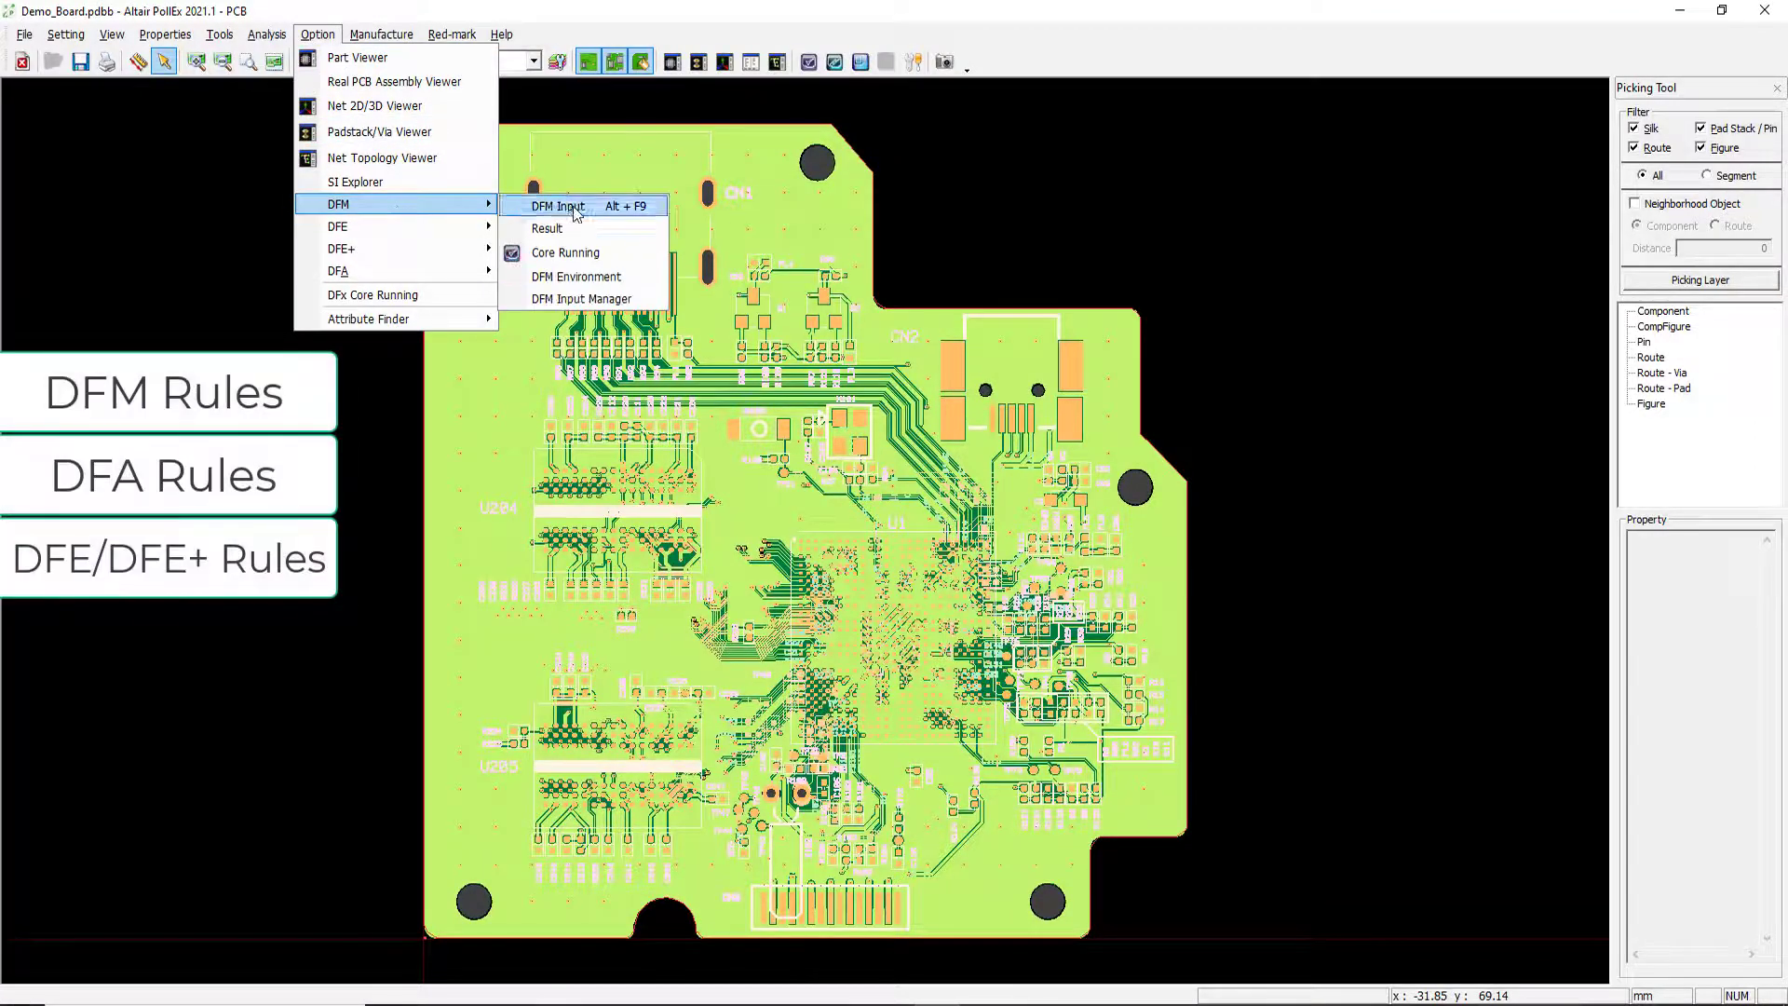
Bring up the DFM Input constraints and browse to the Drill Size of Hole rule
left_click(556, 205)
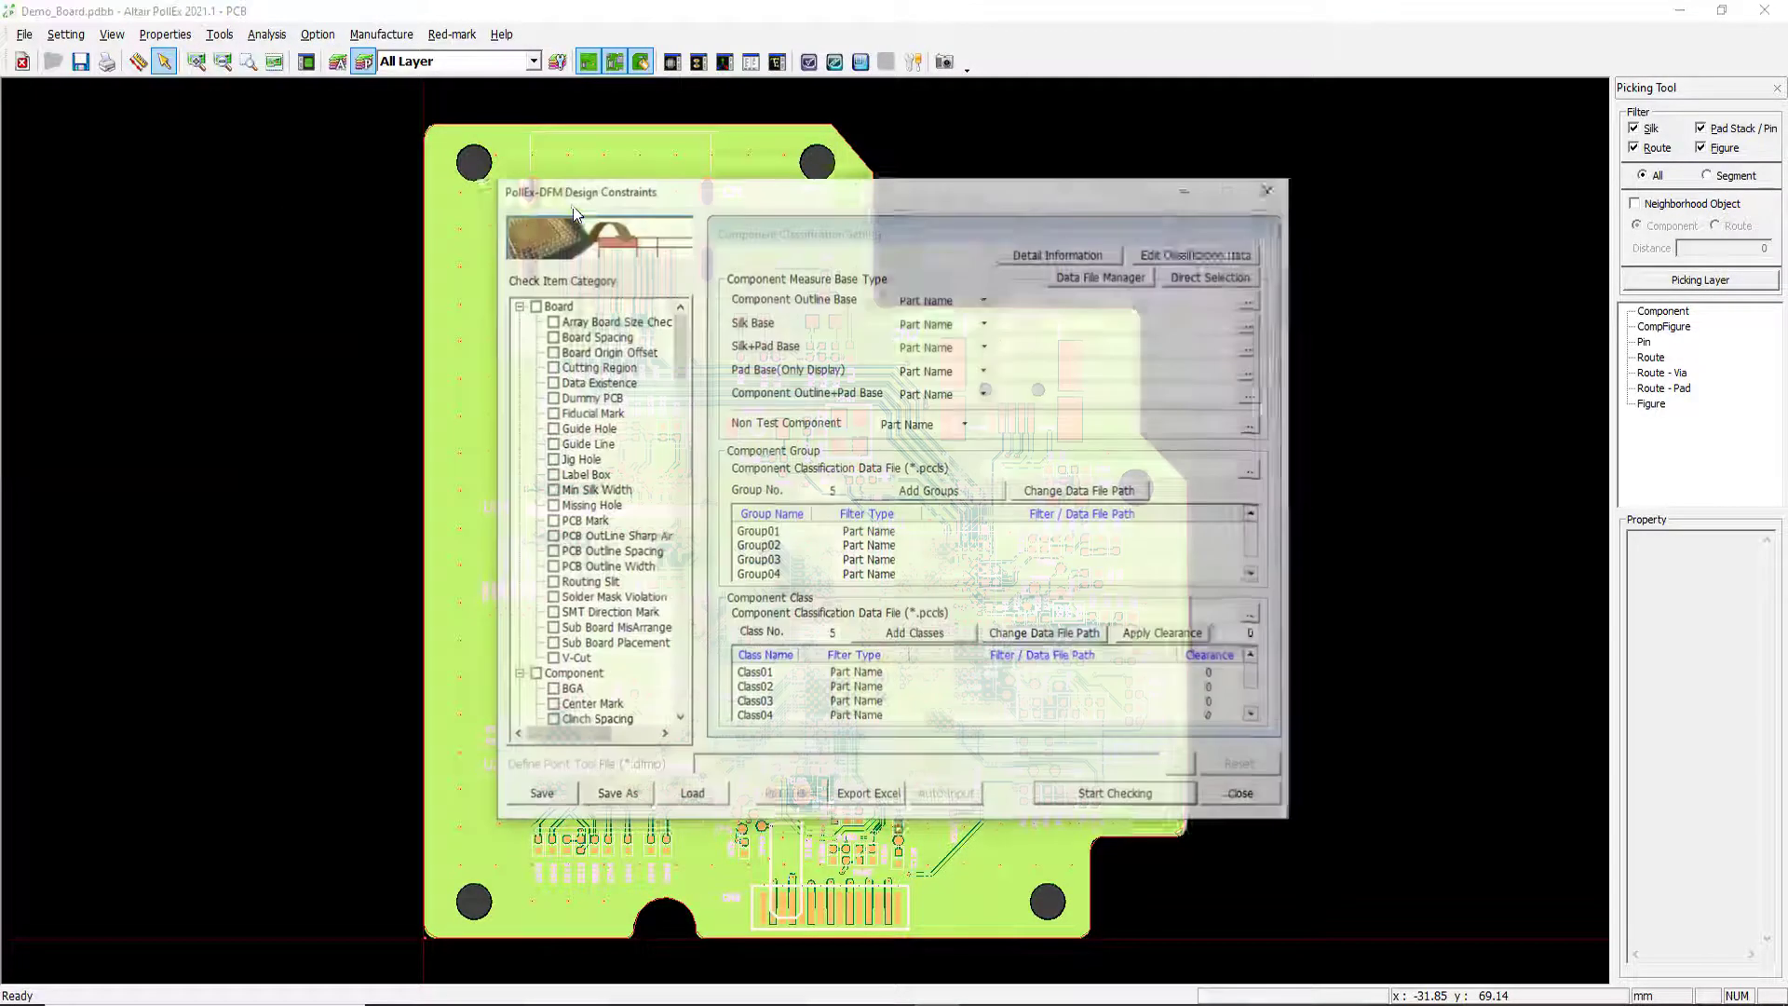
left_click(613, 320)
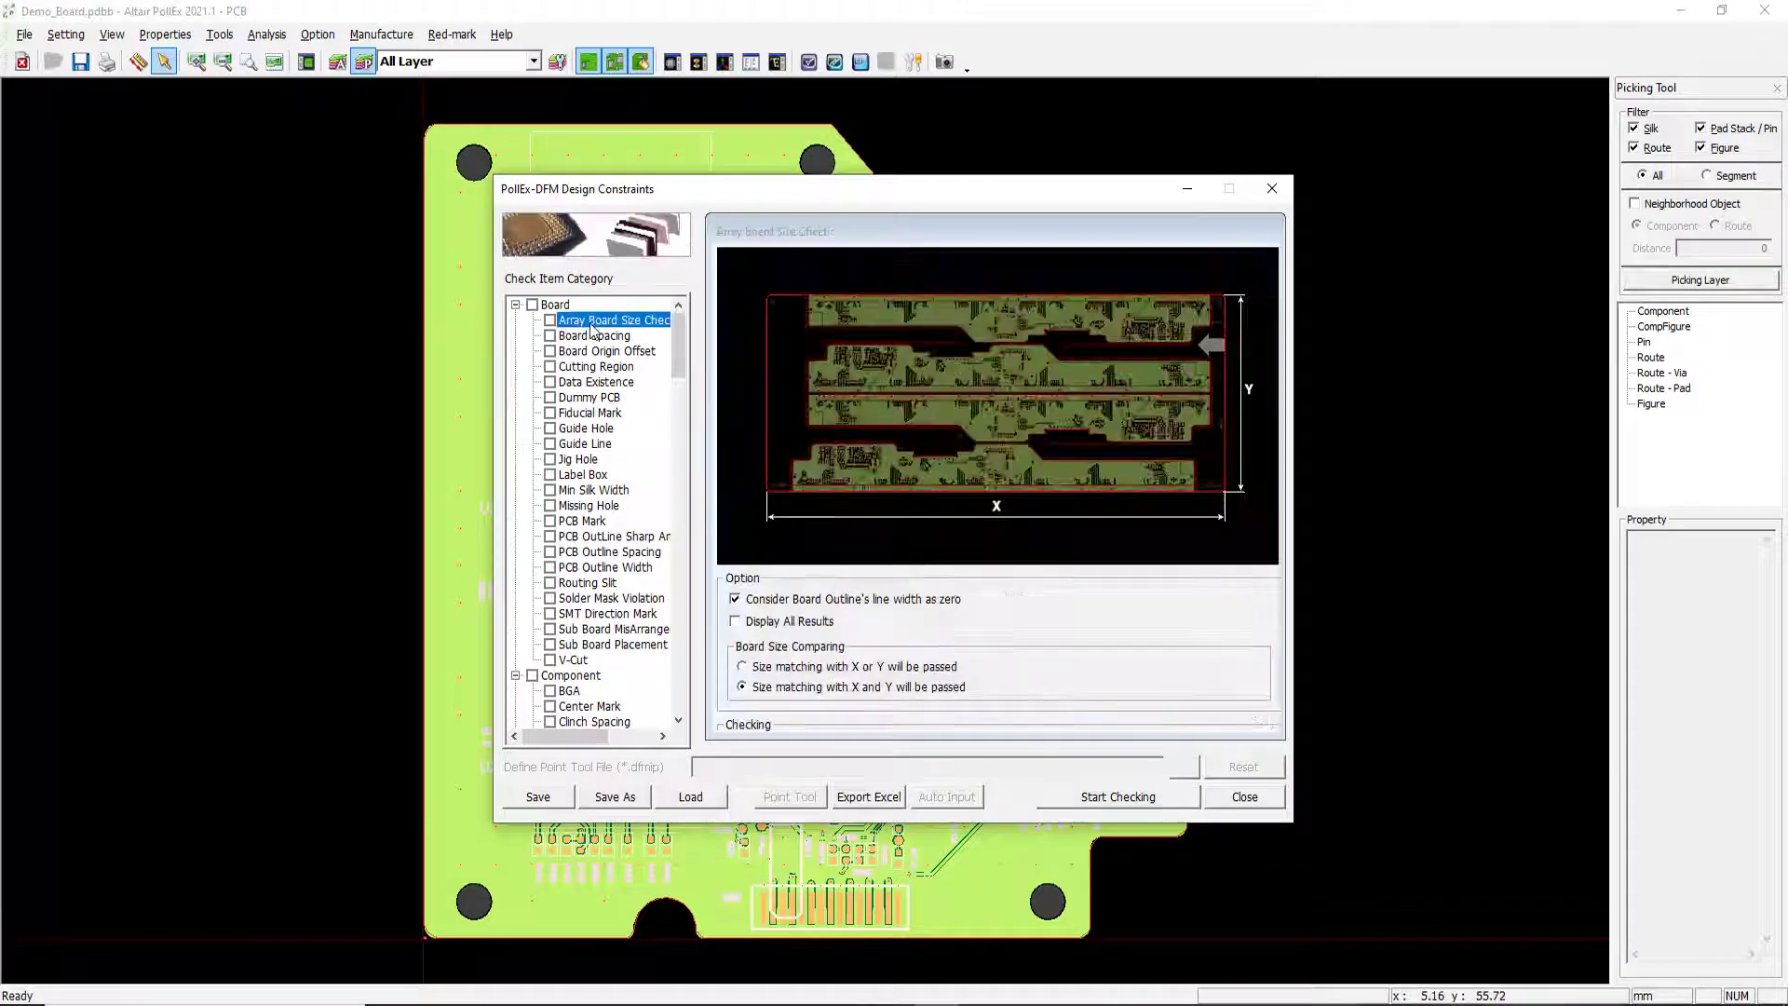
left_click(608, 351)
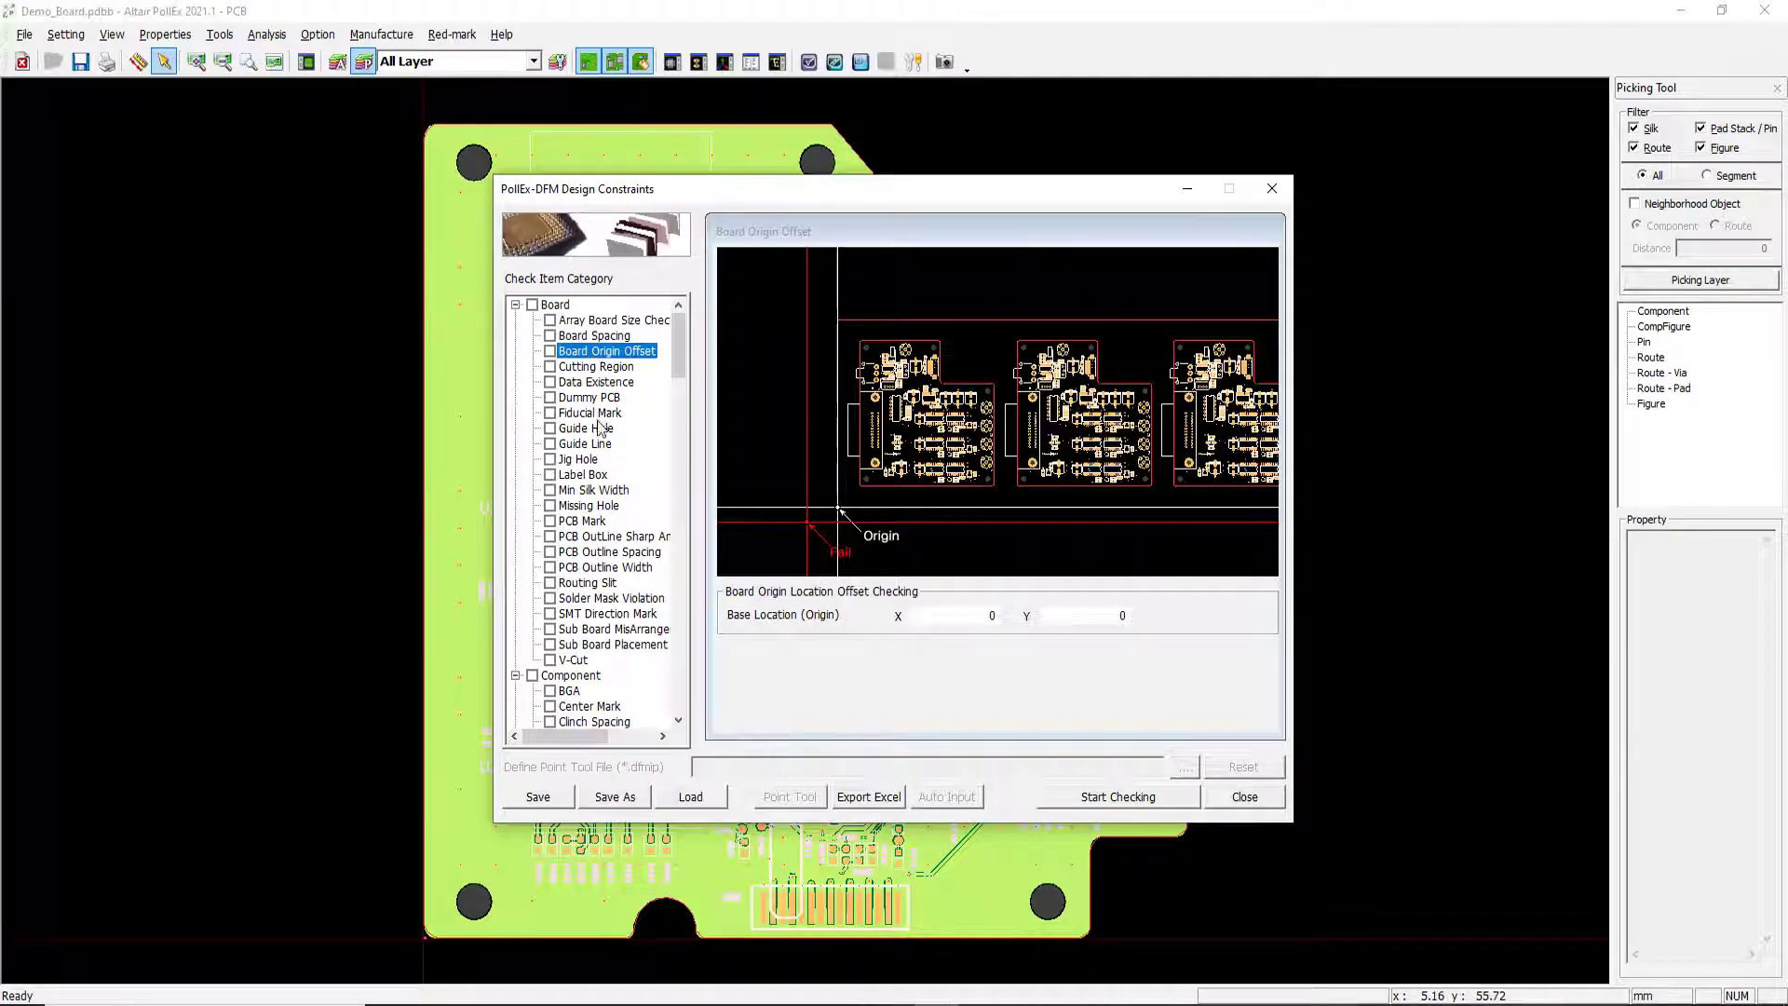
left_click(533, 306)
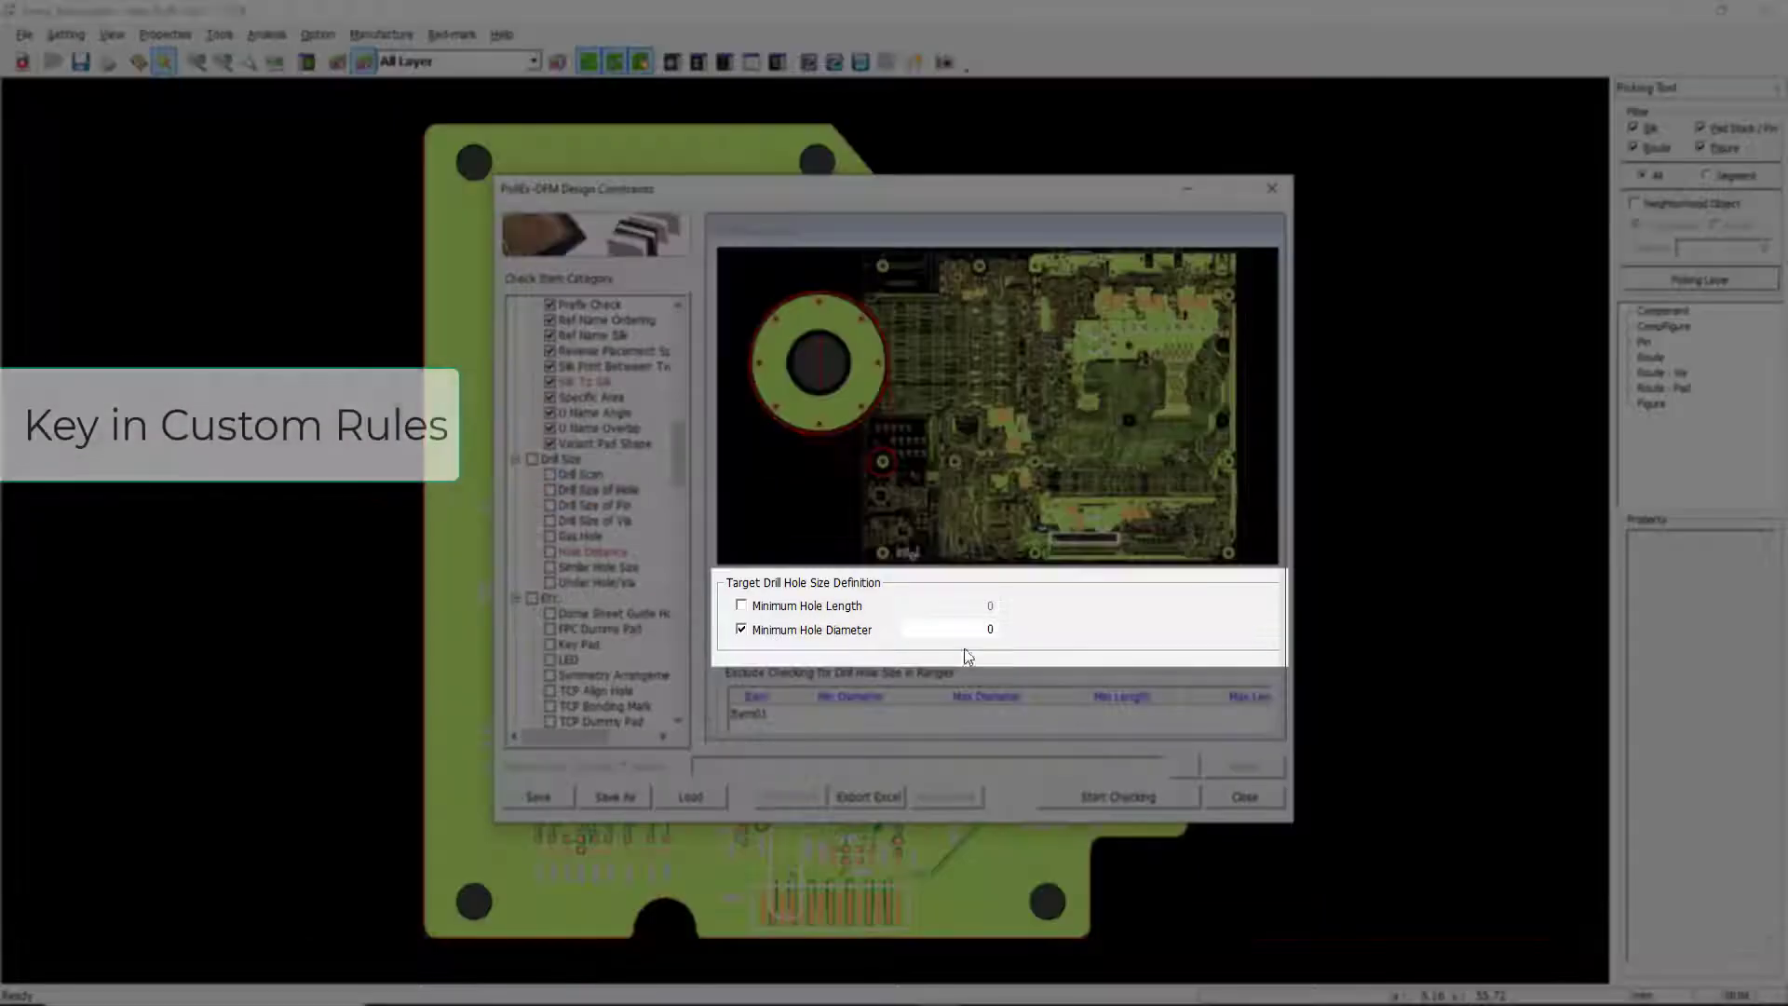
Enable the Drill Size of Hole check with a .25 minimum hole diameter and confirm
left_click(948, 629)
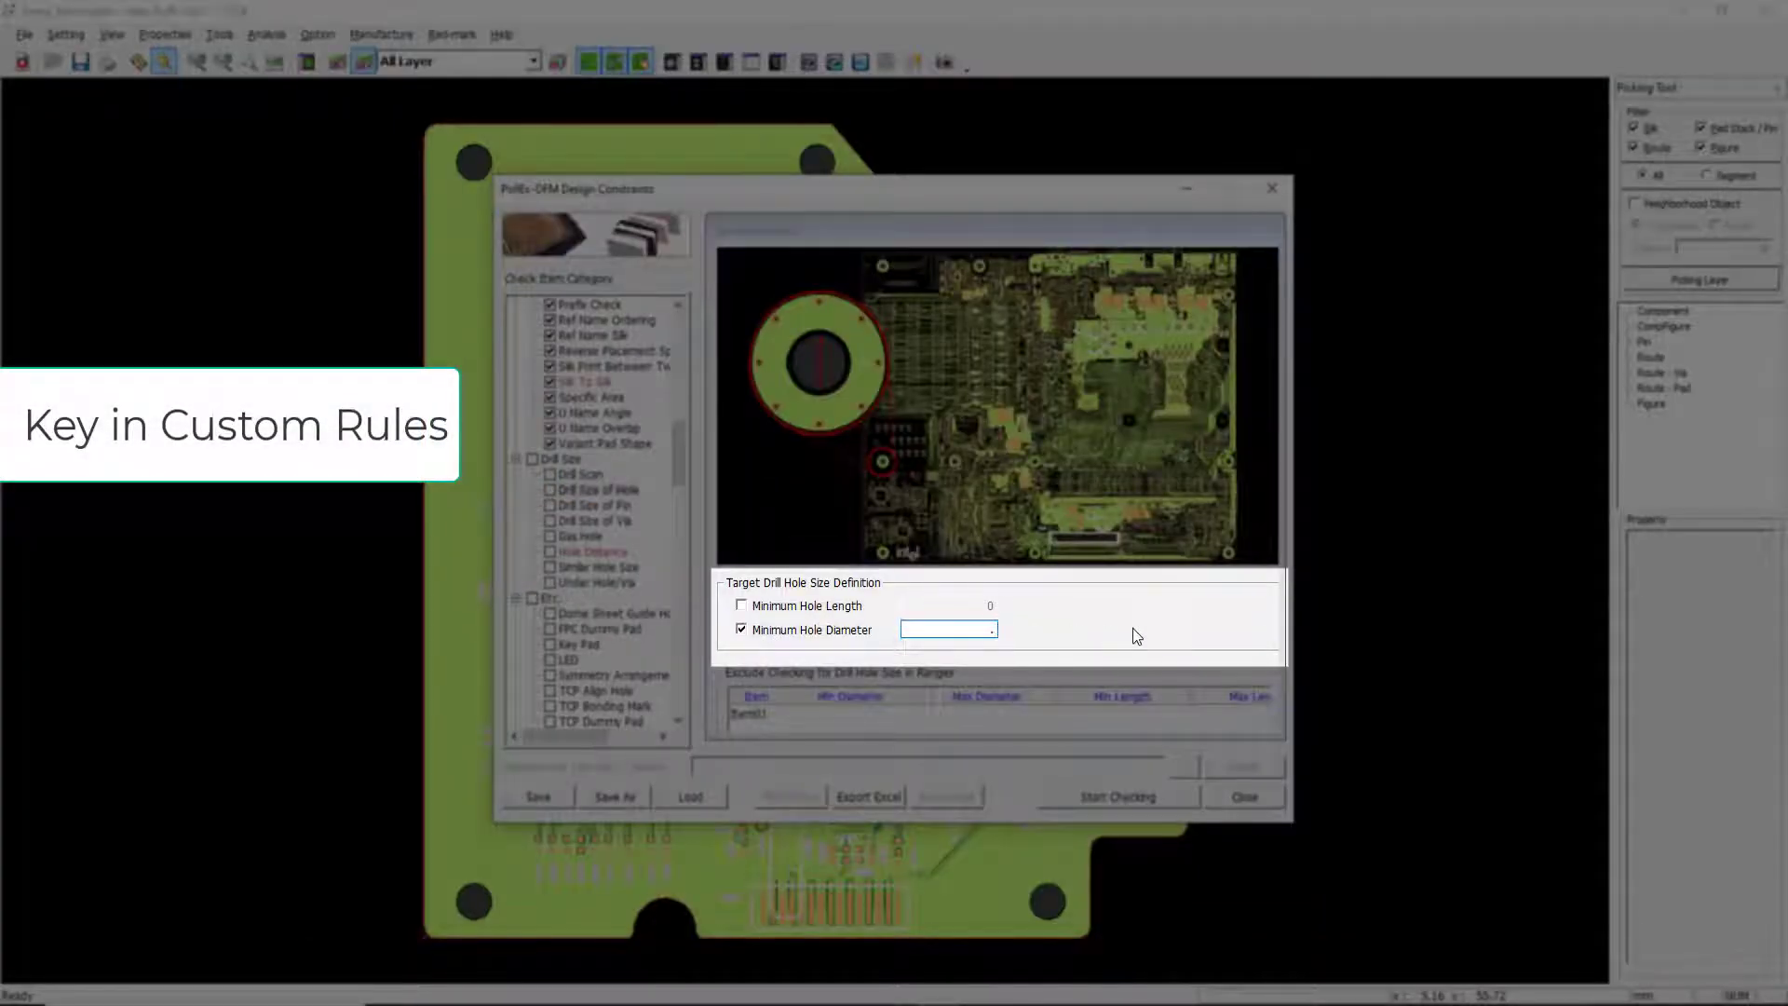
type(".25")
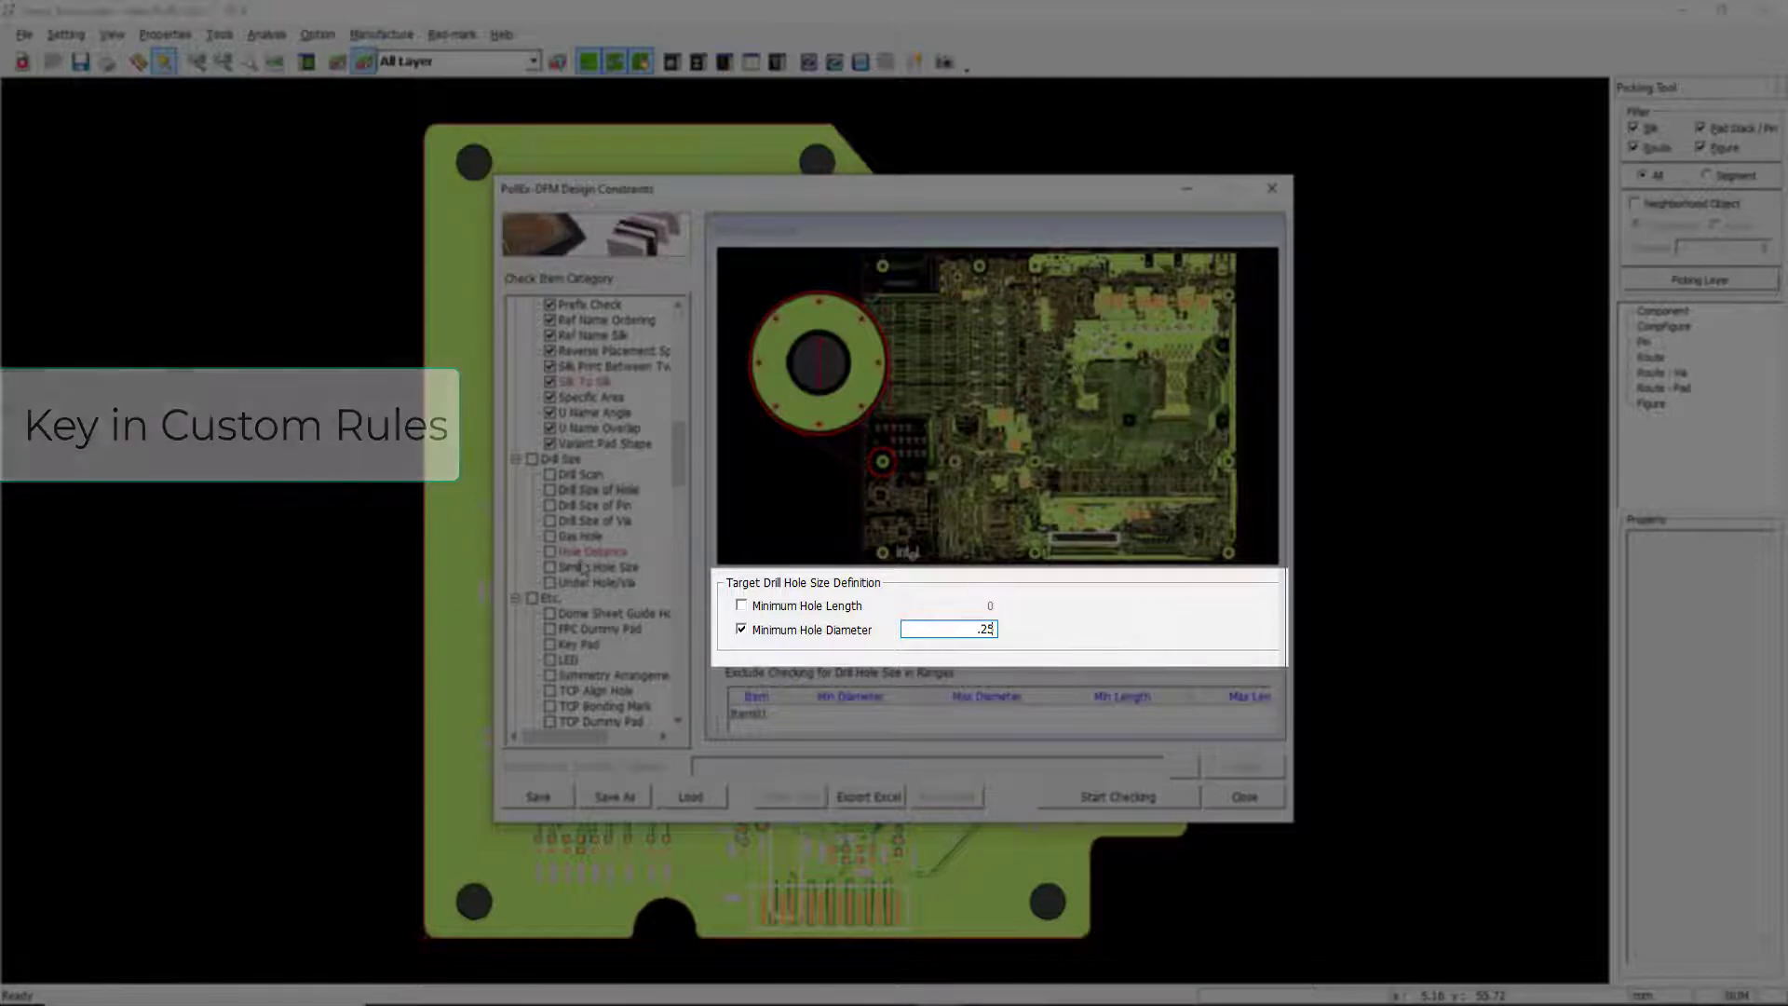
left_click(598, 488)
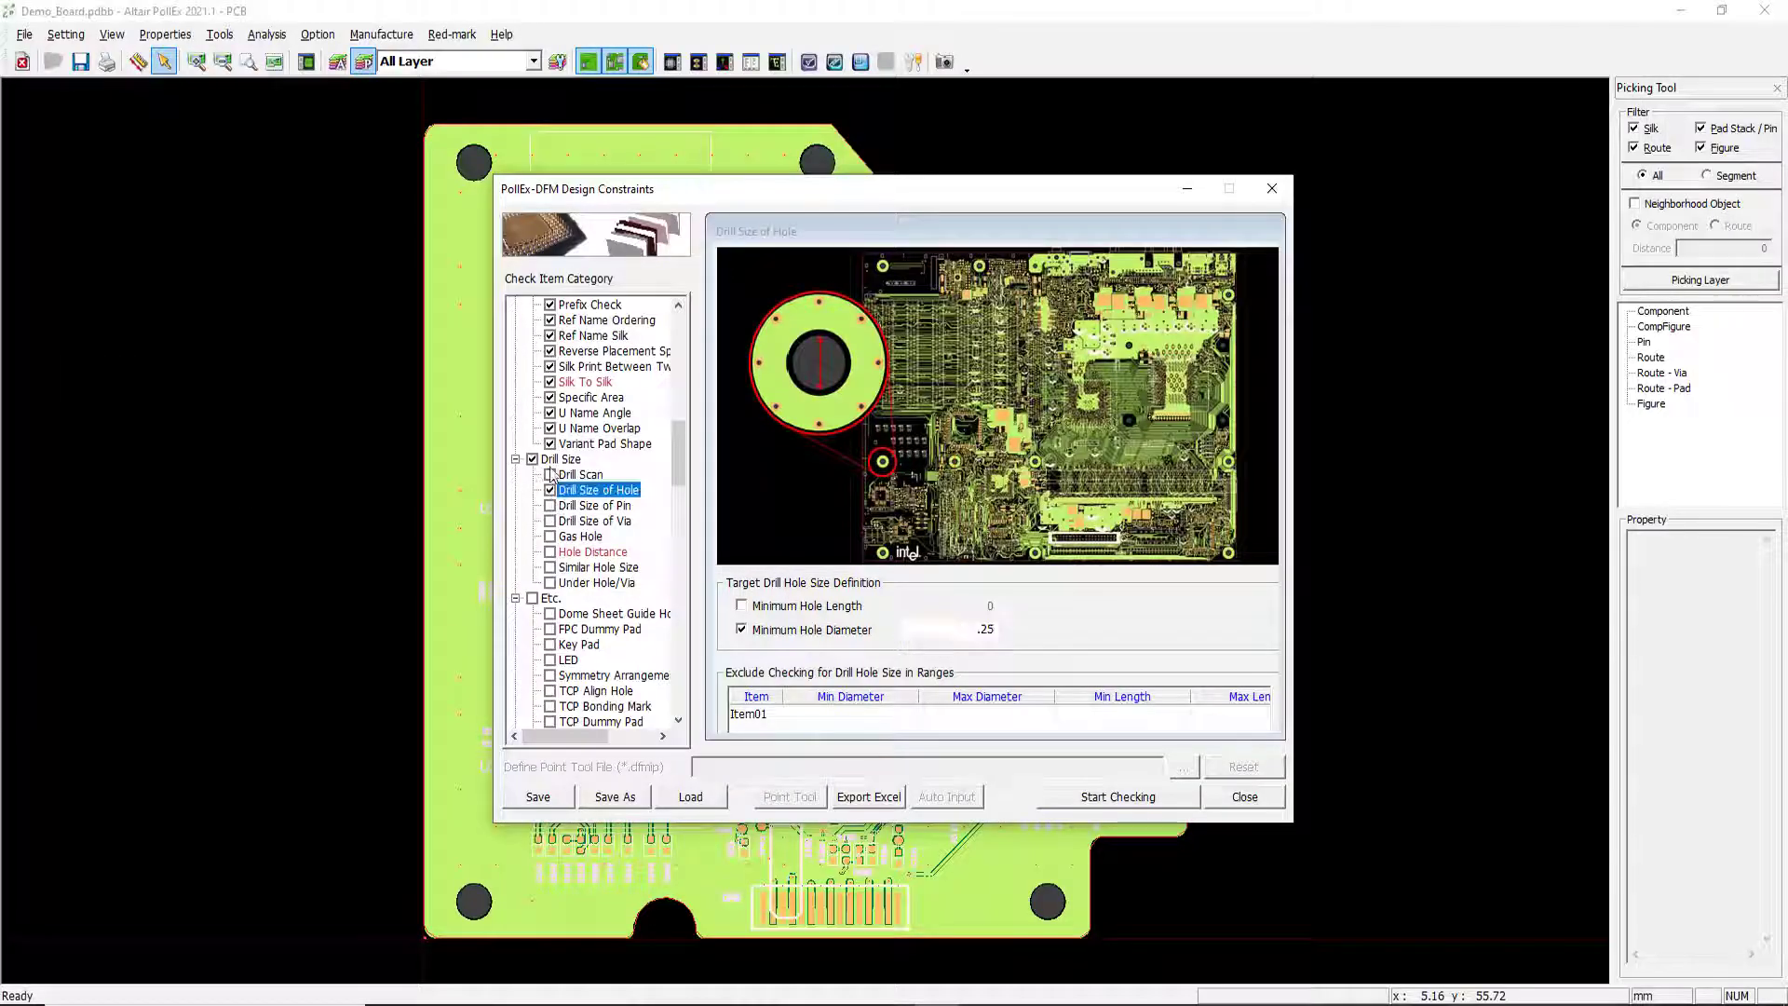
scroll("down", 3)
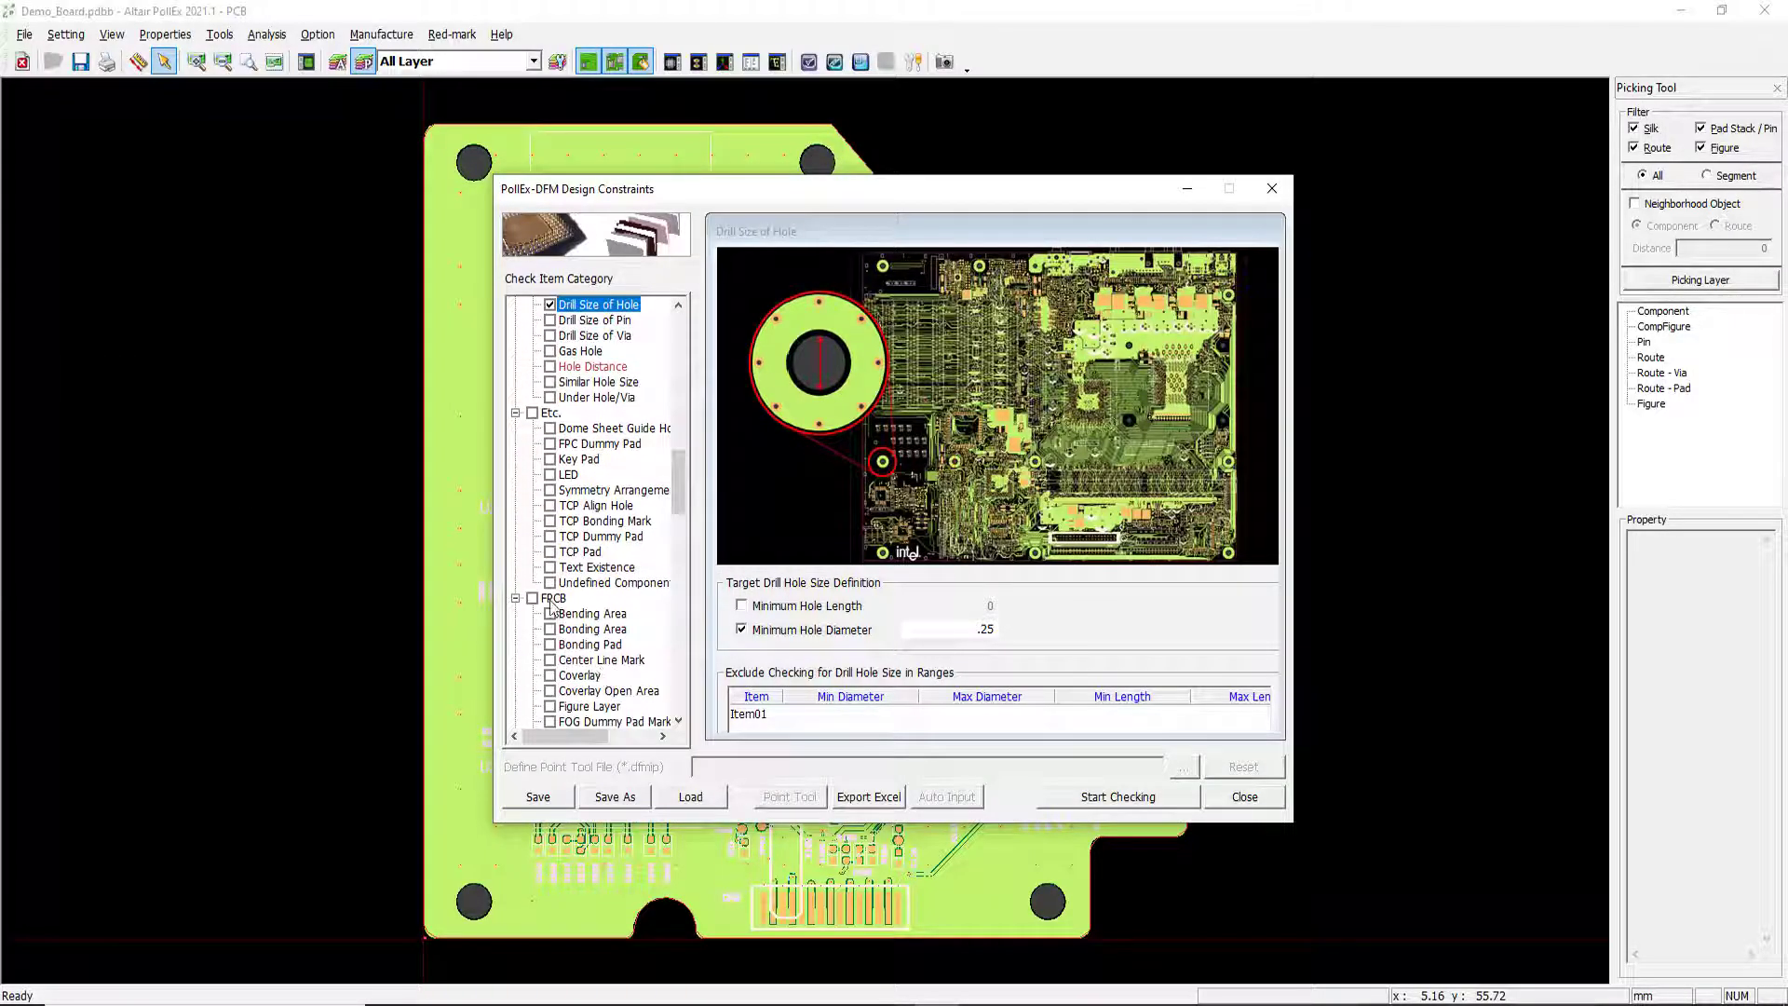
left_click(1117, 797)
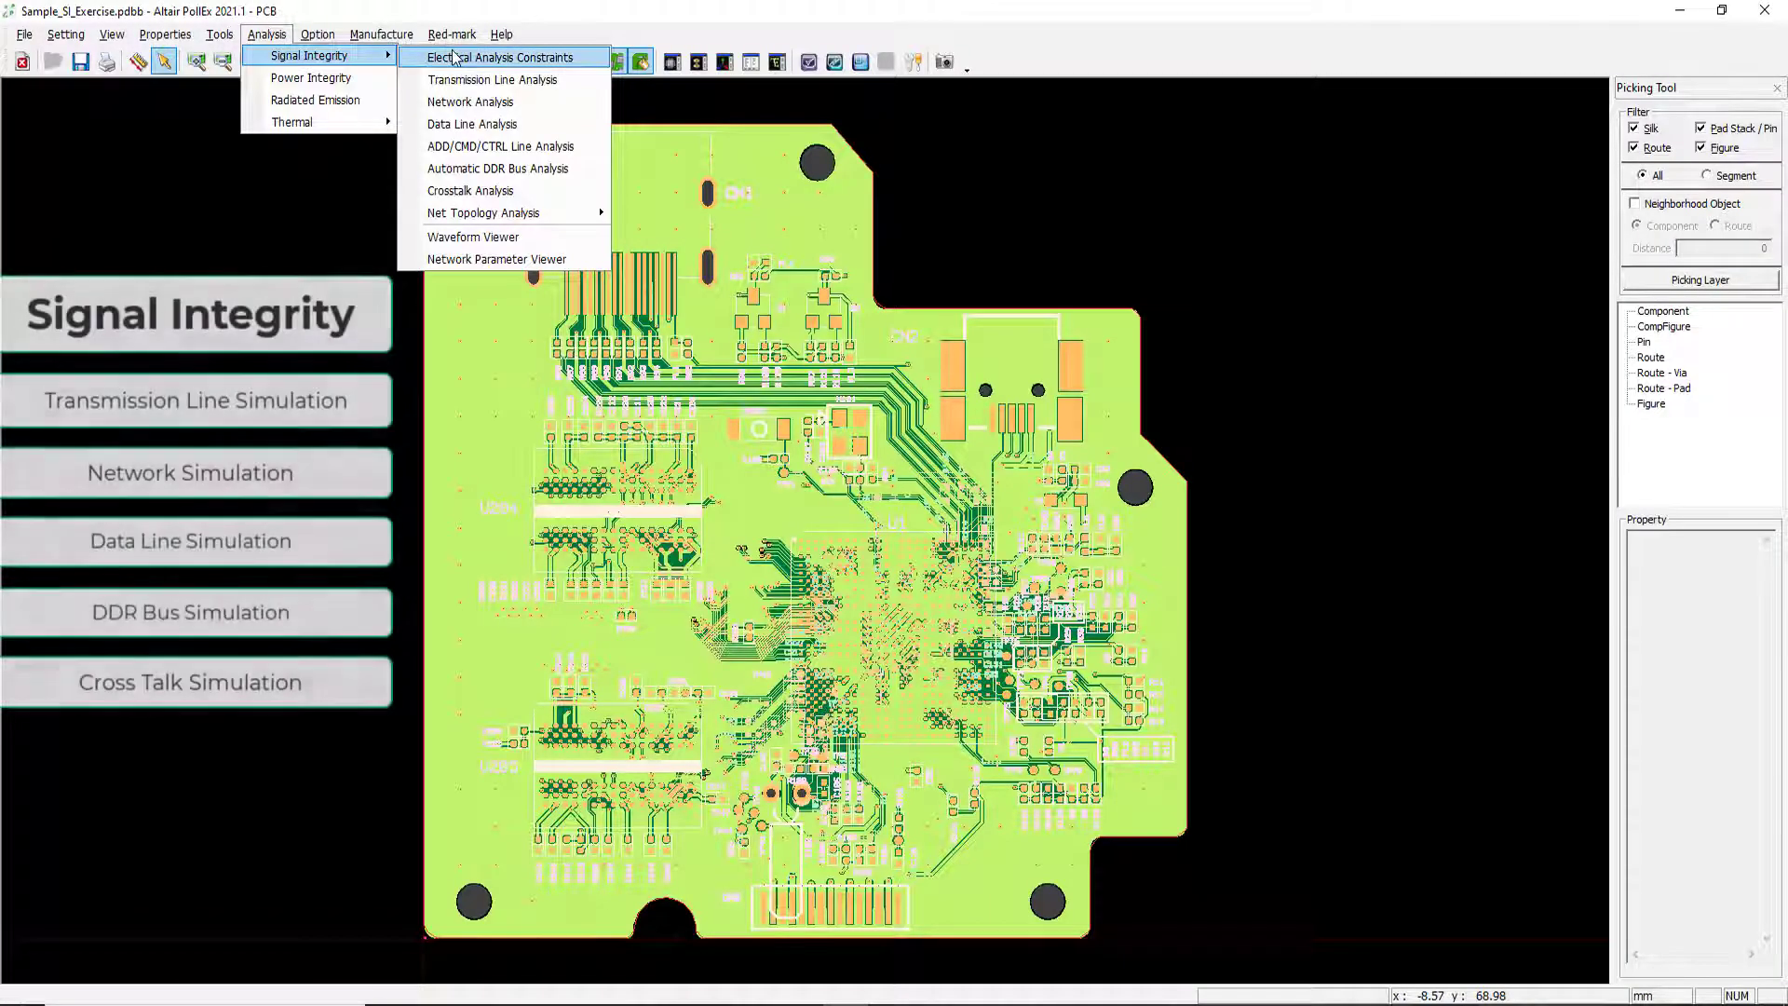
Run Crosstalk Analysis on the checked MCU nets and display the coupling waveforms
left_click(499, 56)
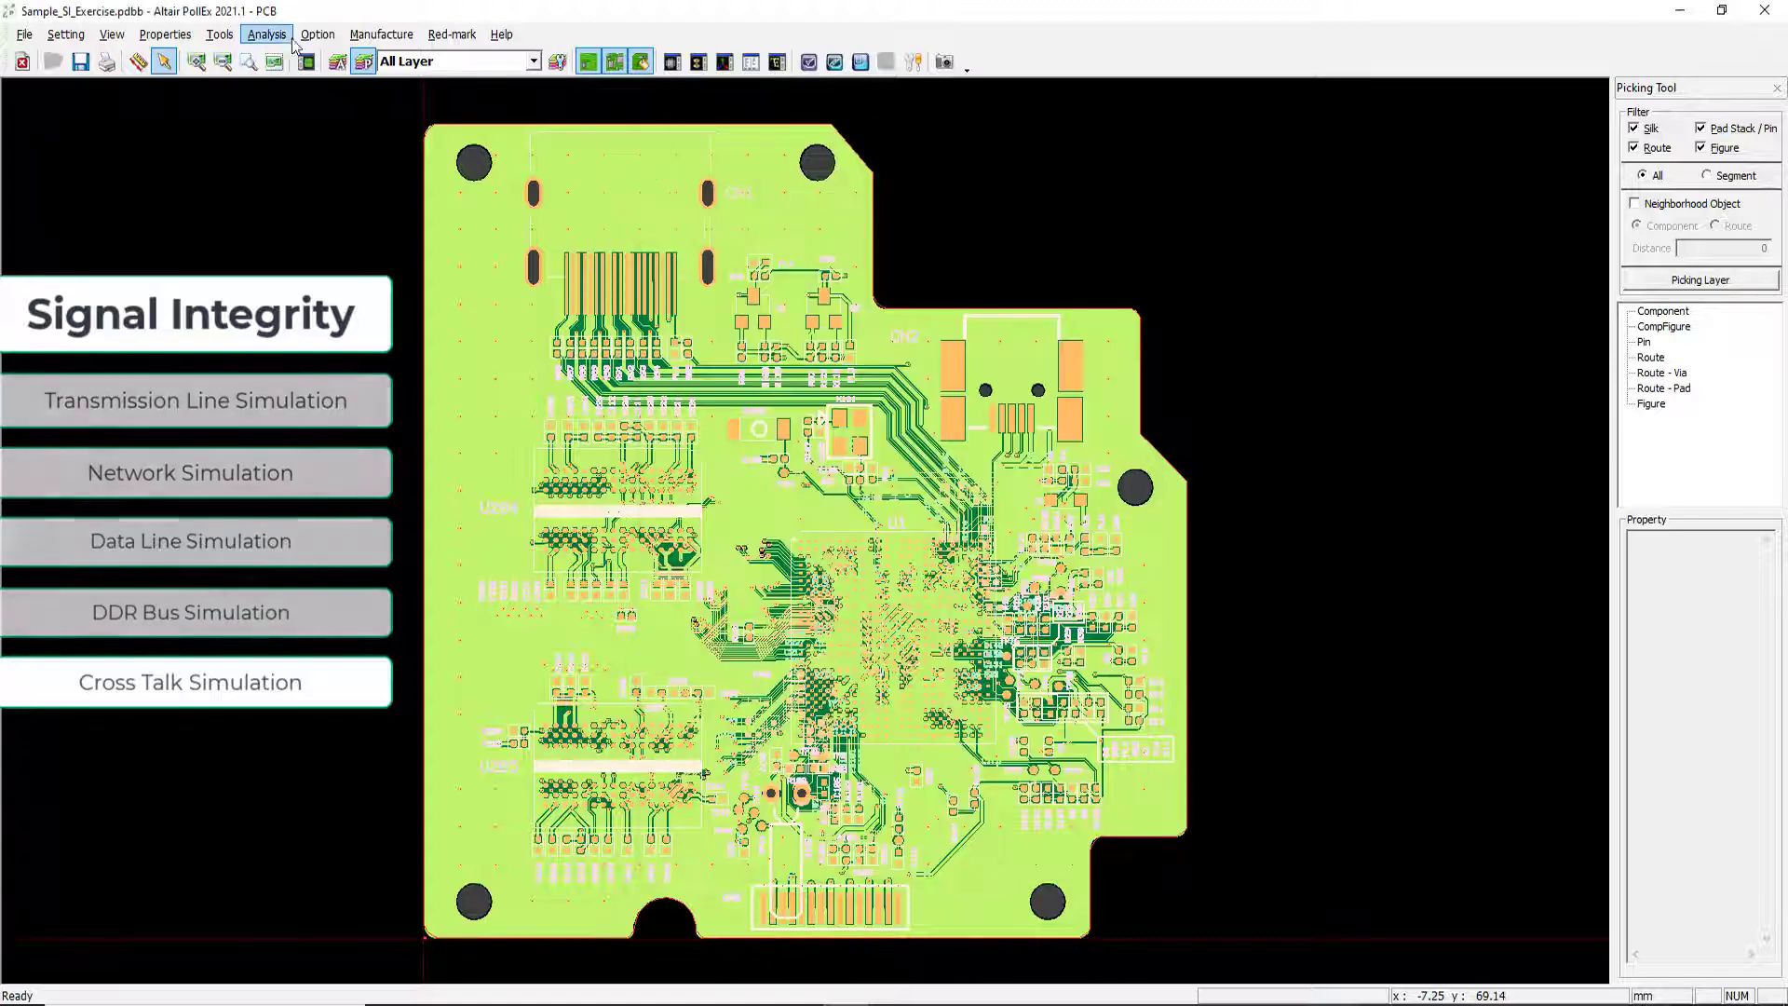
left_click(272, 33)
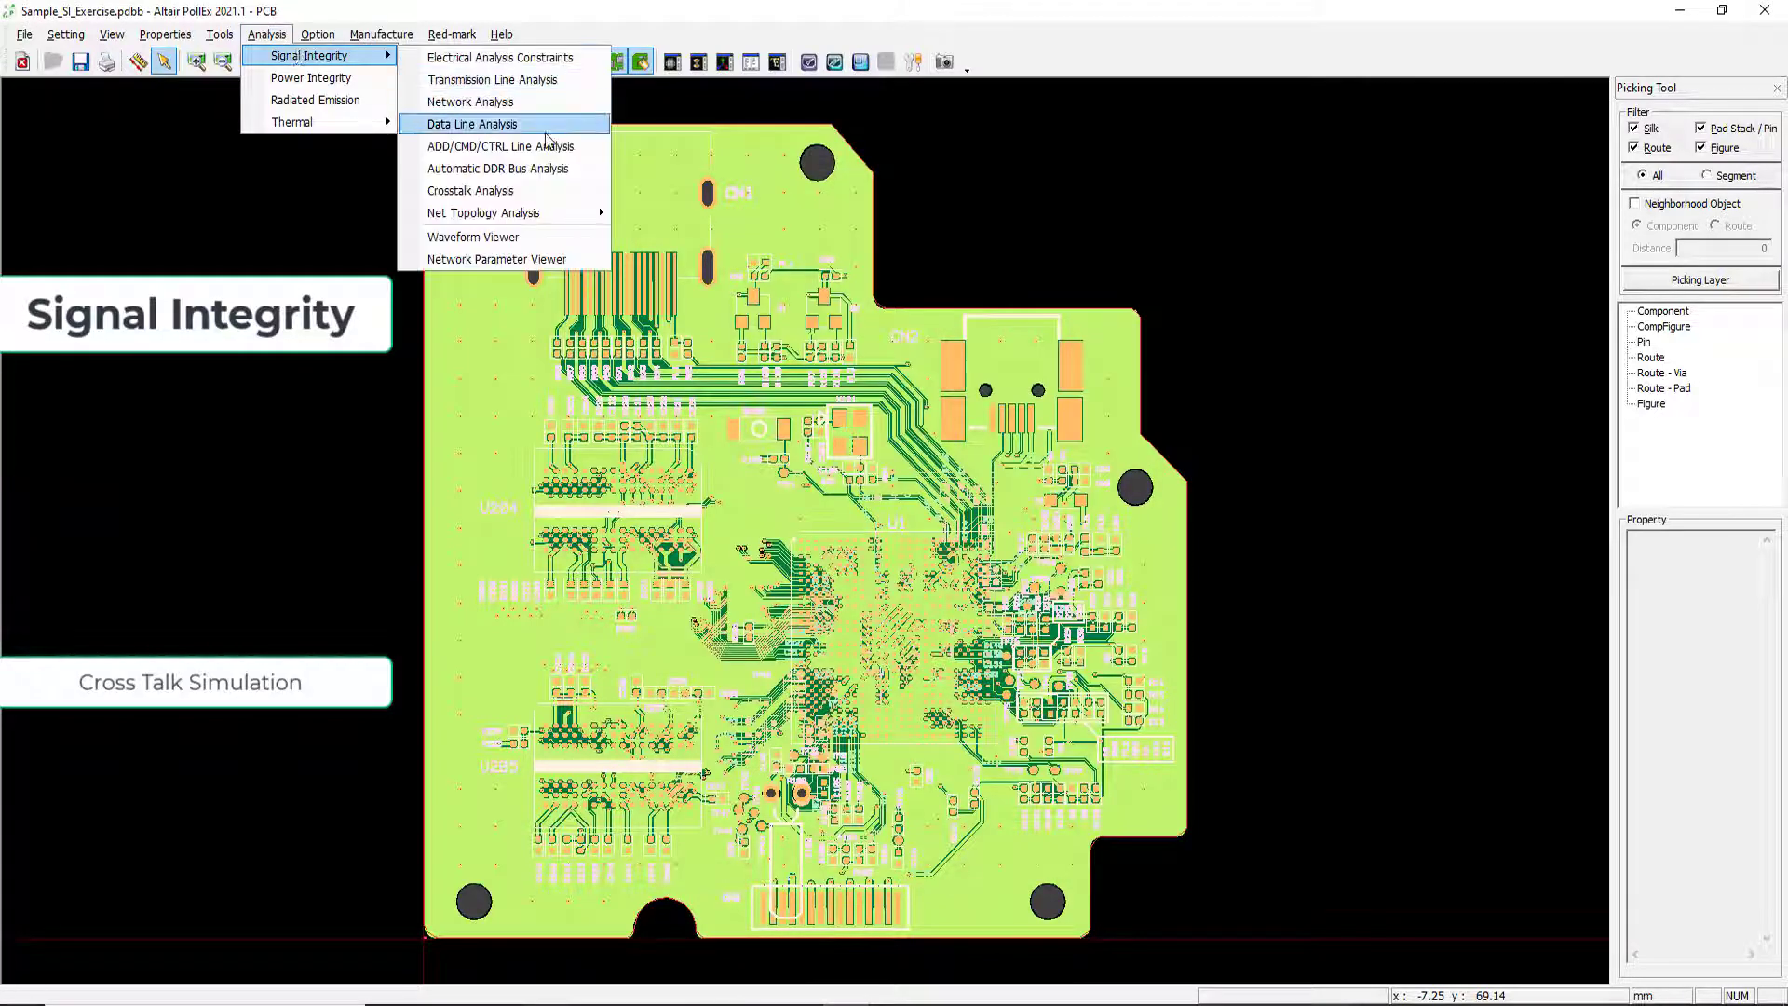
left_click(471, 190)
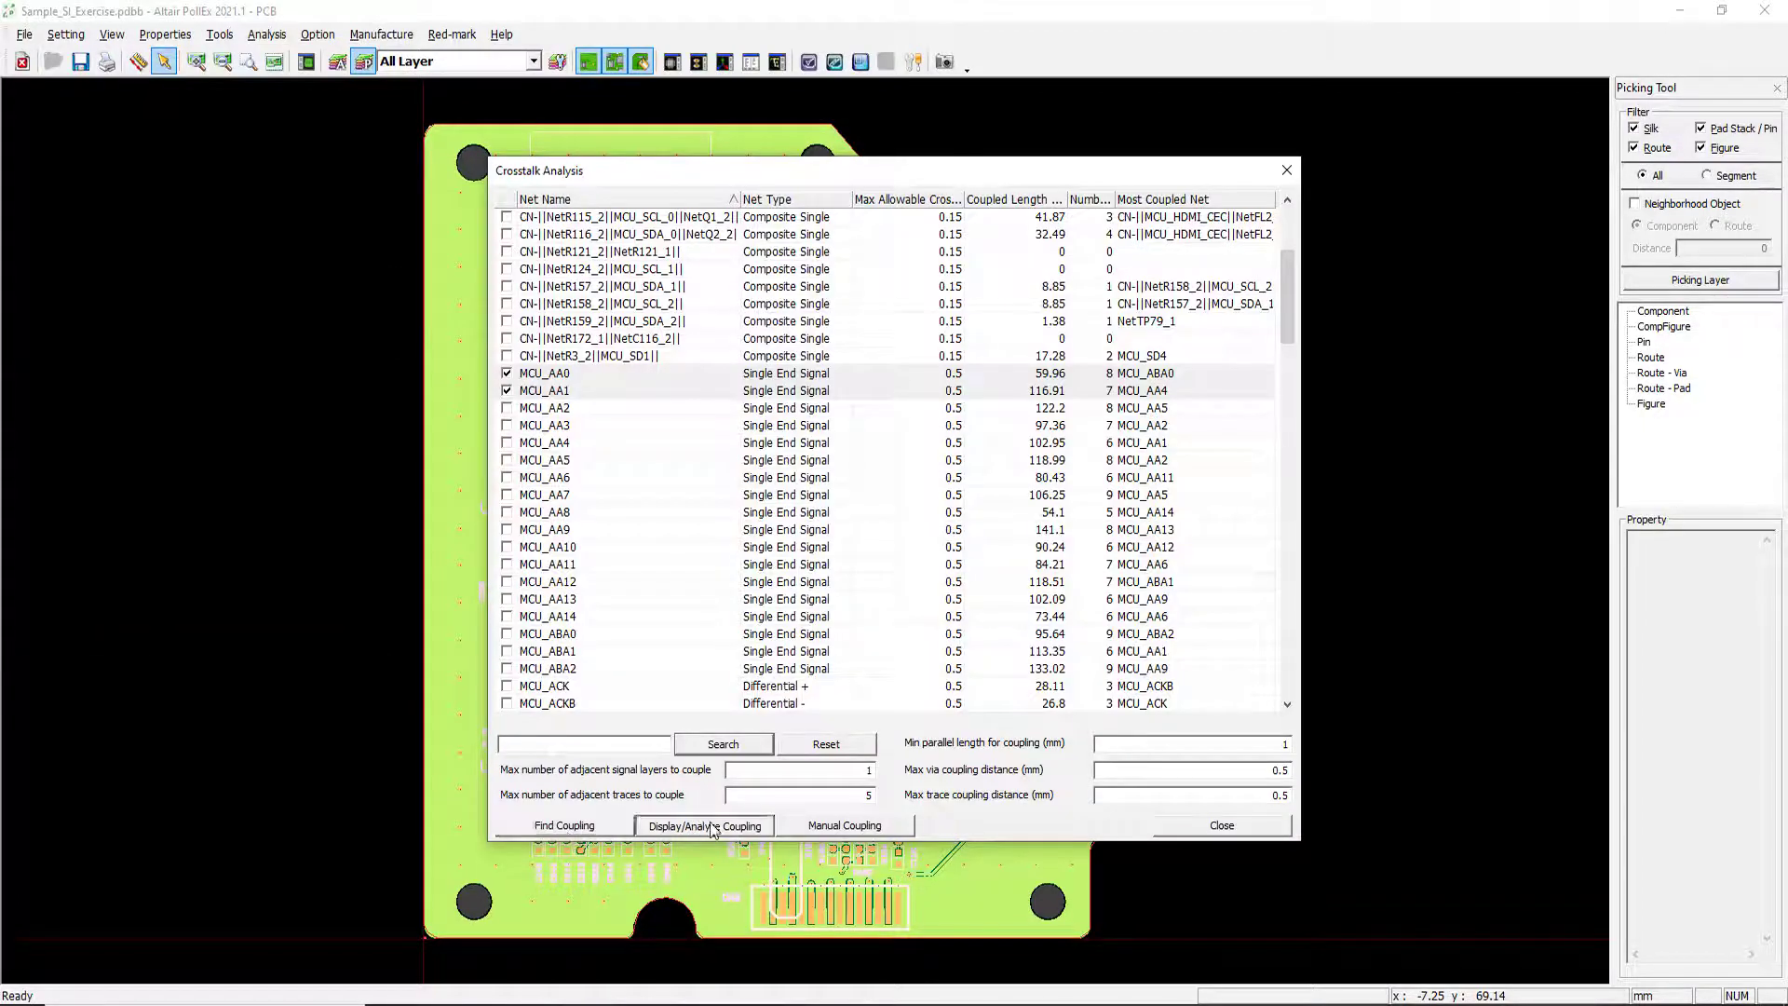
left_click(704, 825)
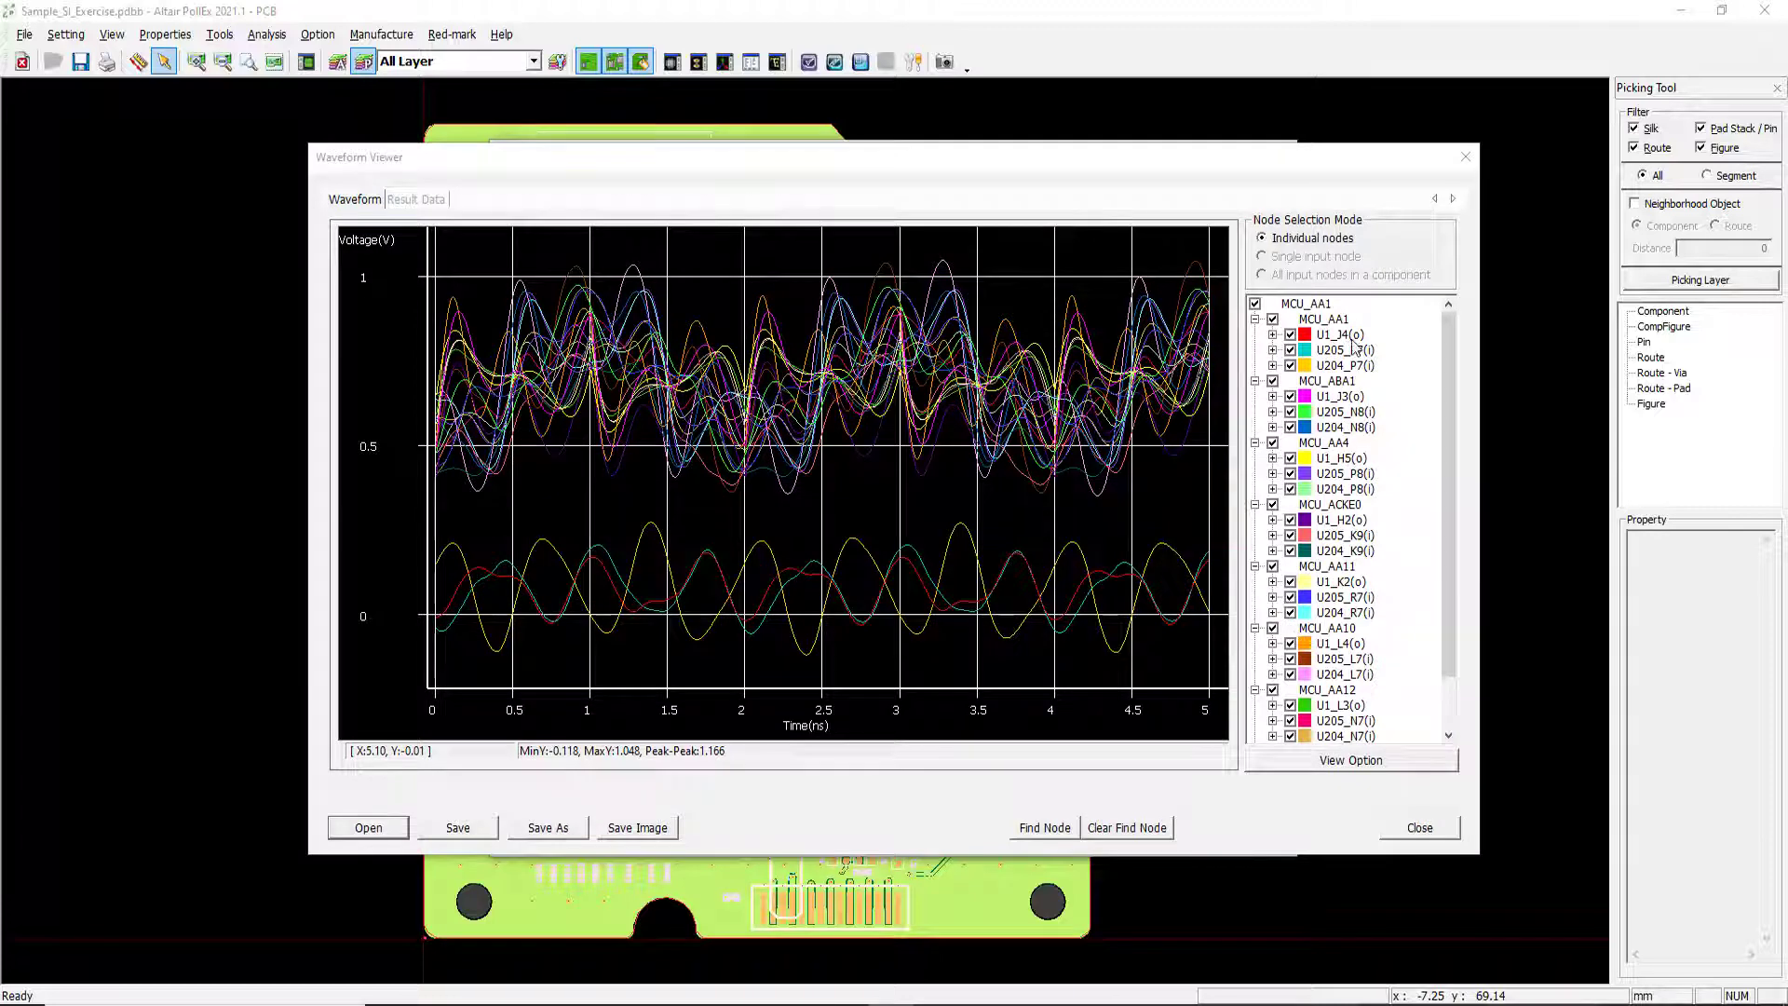
left_click(417, 197)
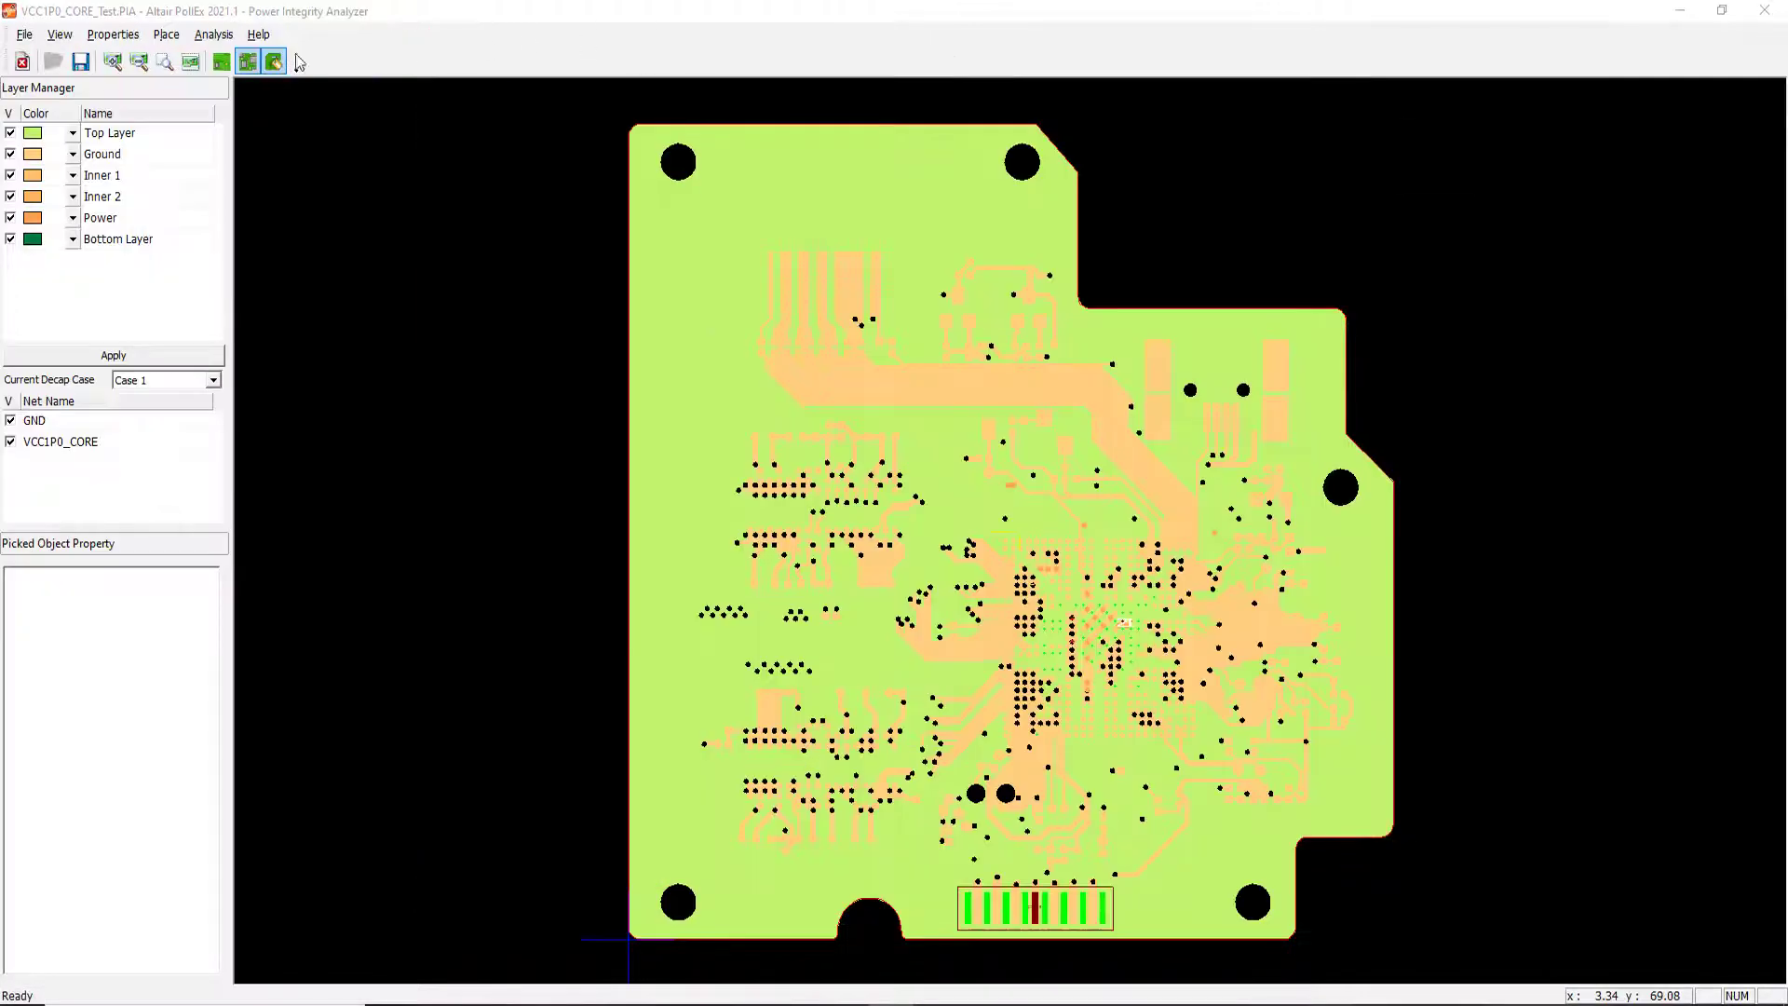
Display the VCC1P0_CORE DC IR drop result as voltage, then as a current density map
left_click(271, 62)
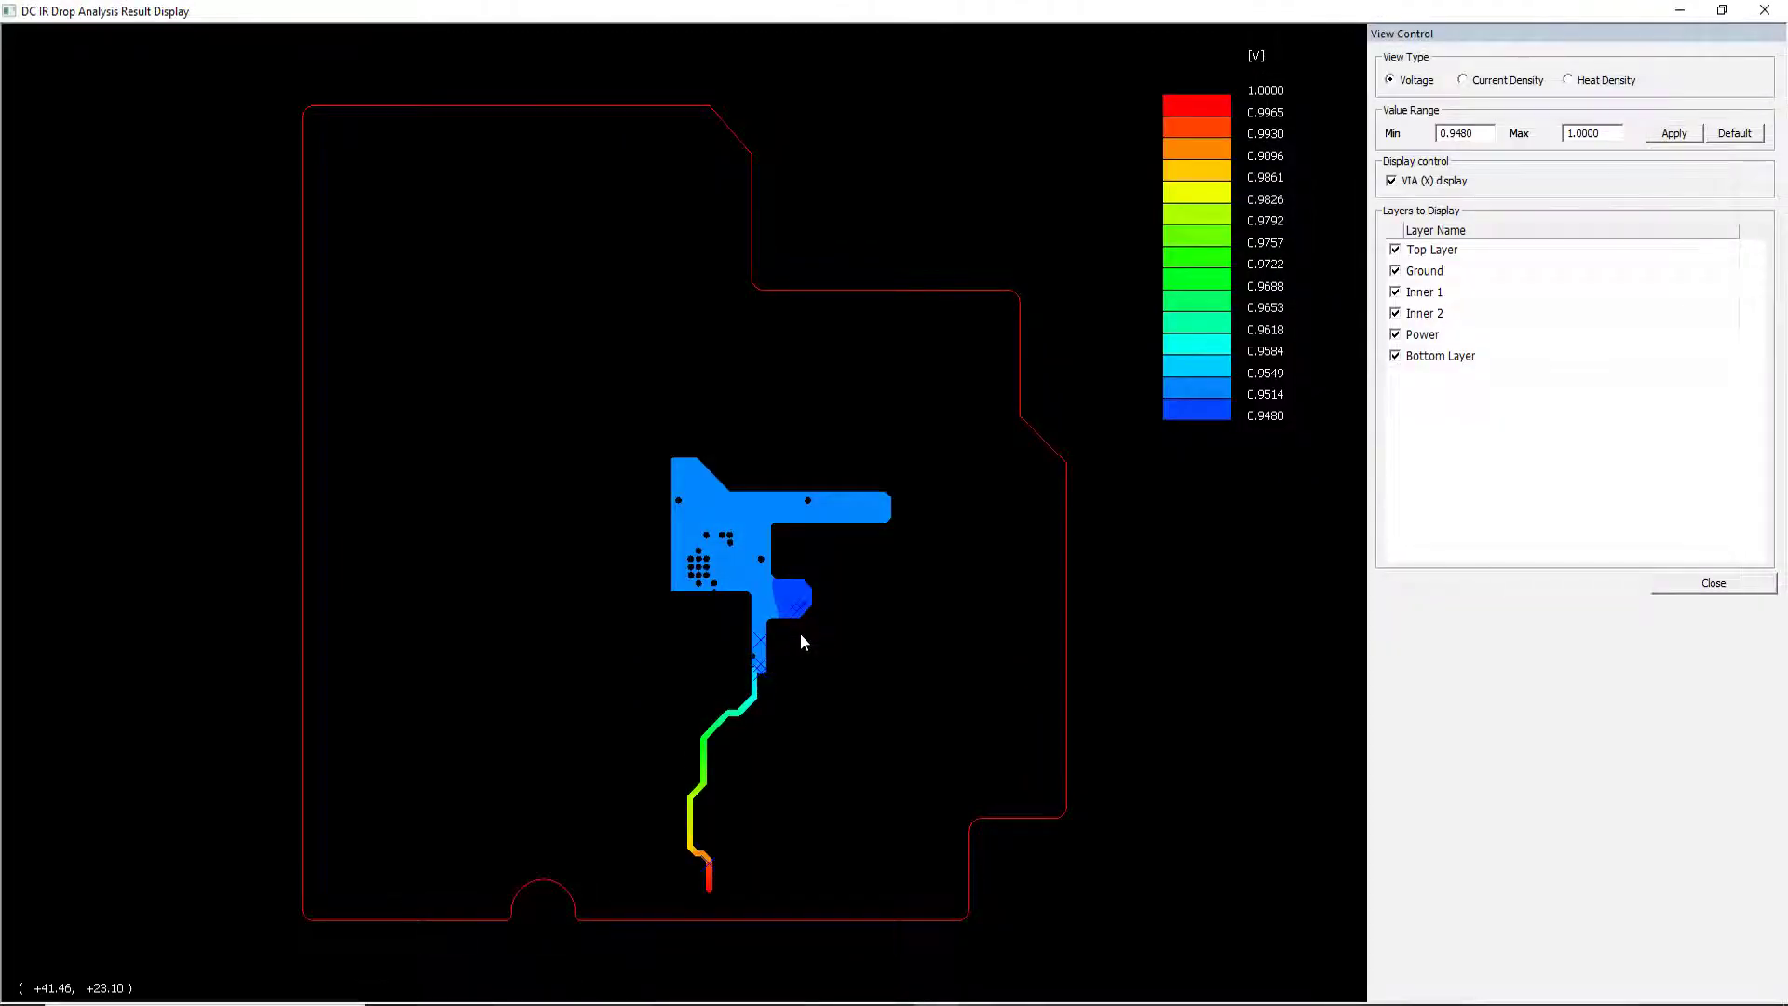
left_click(1467, 80)
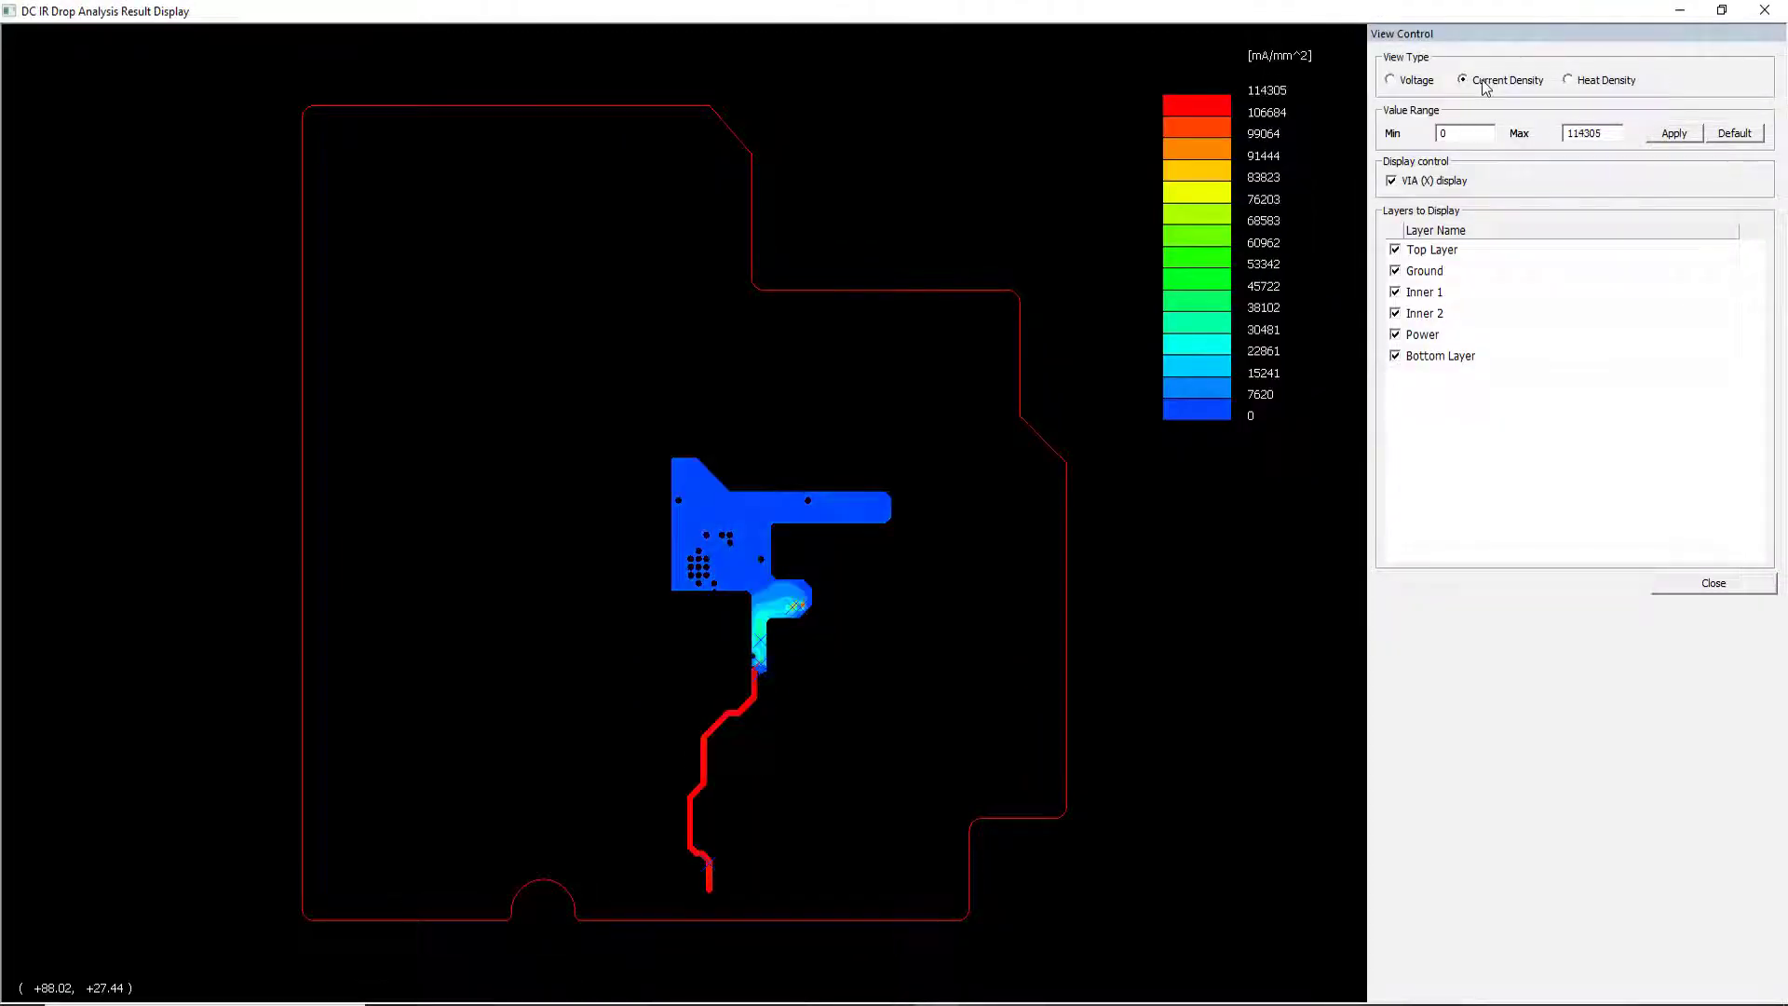
left_click(1568, 78)
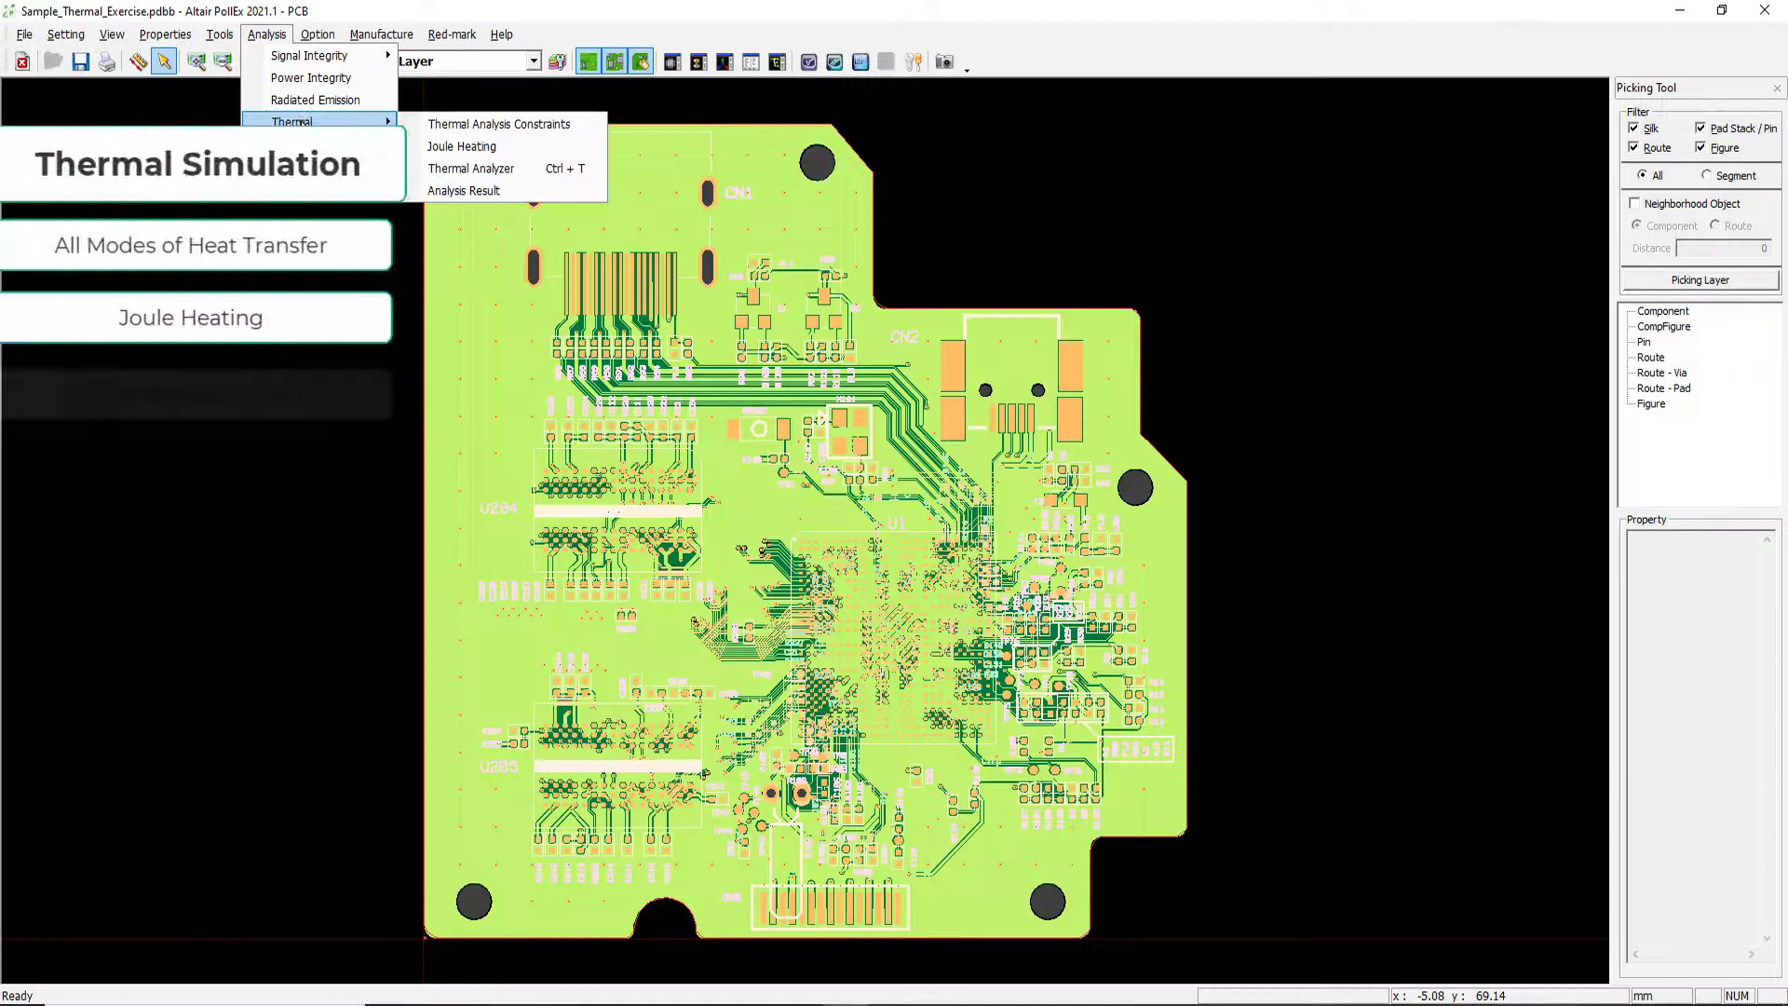
left_click(497, 122)
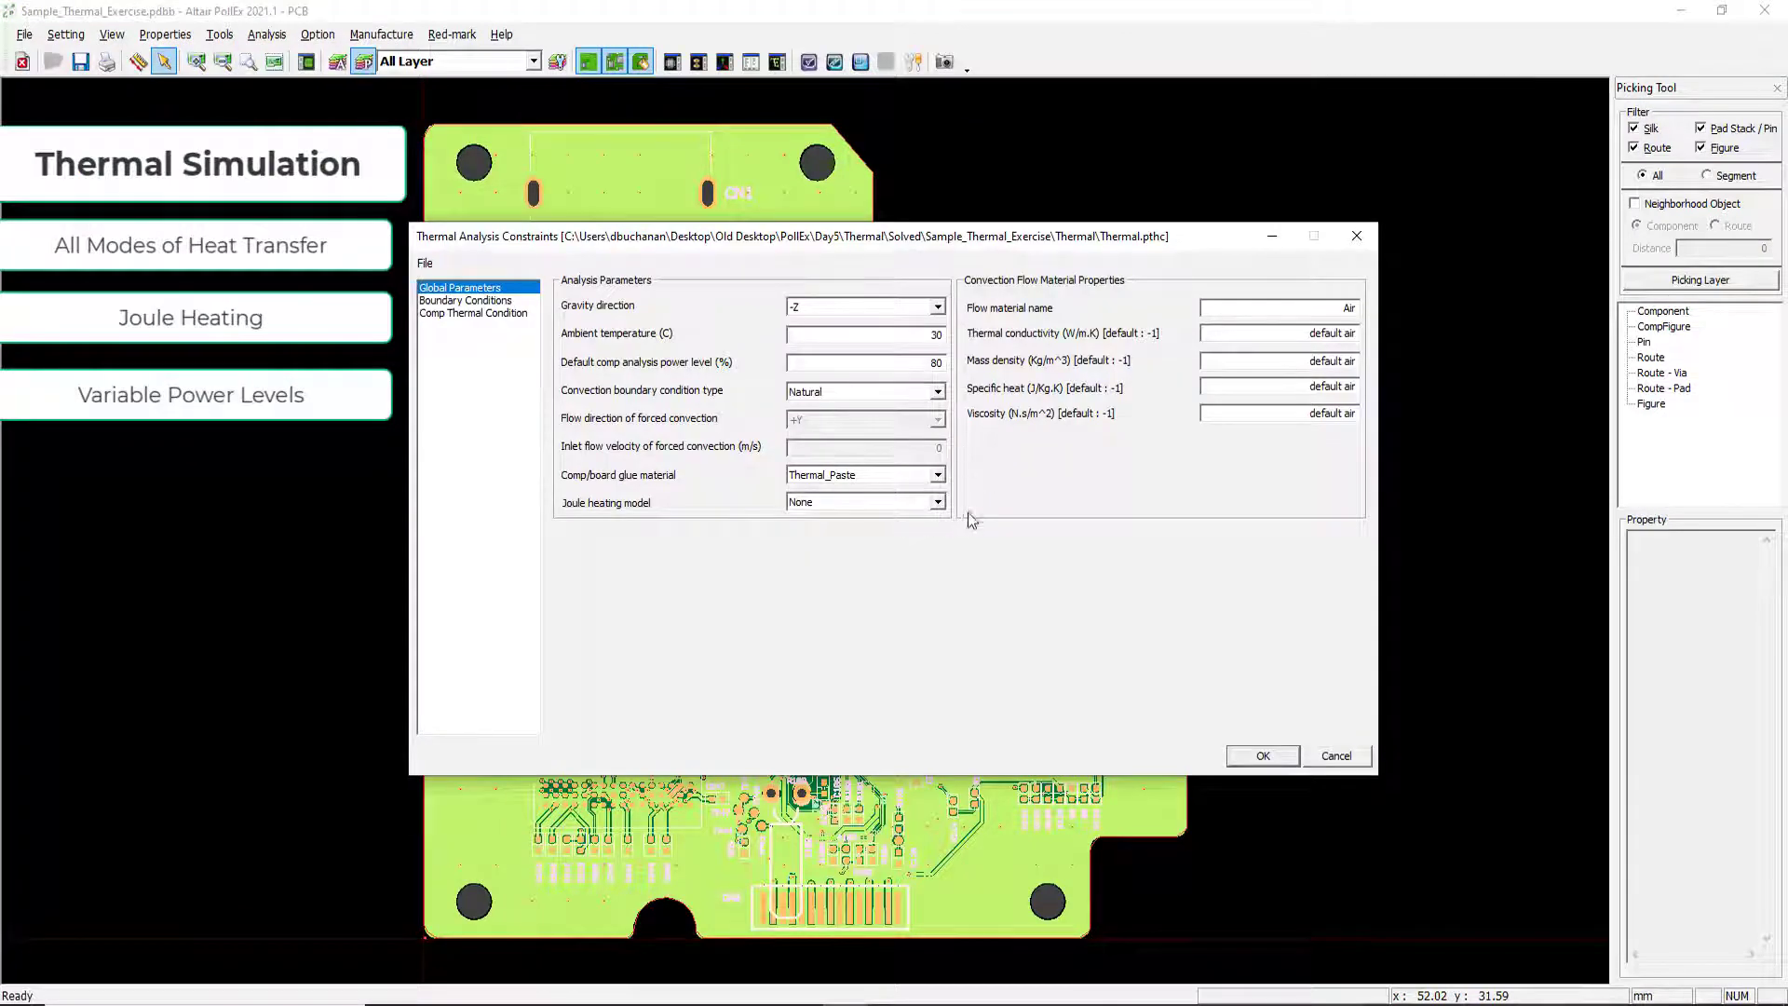
left_click(466, 299)
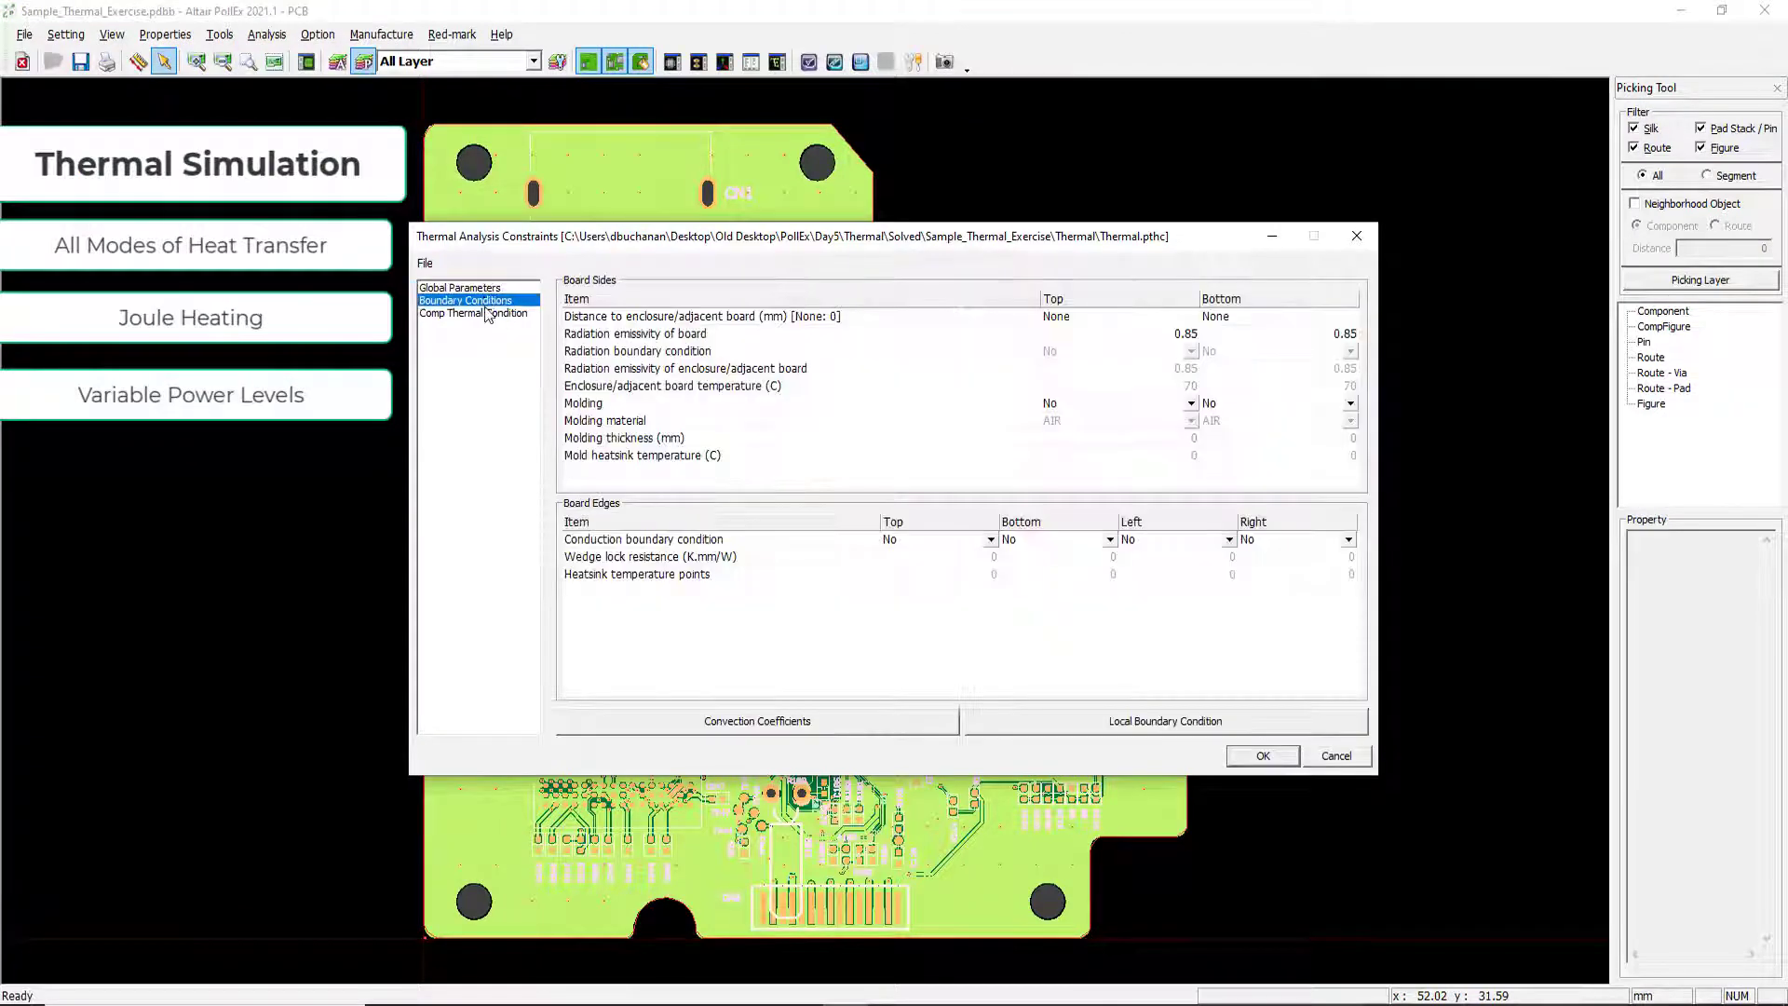
left_click(473, 313)
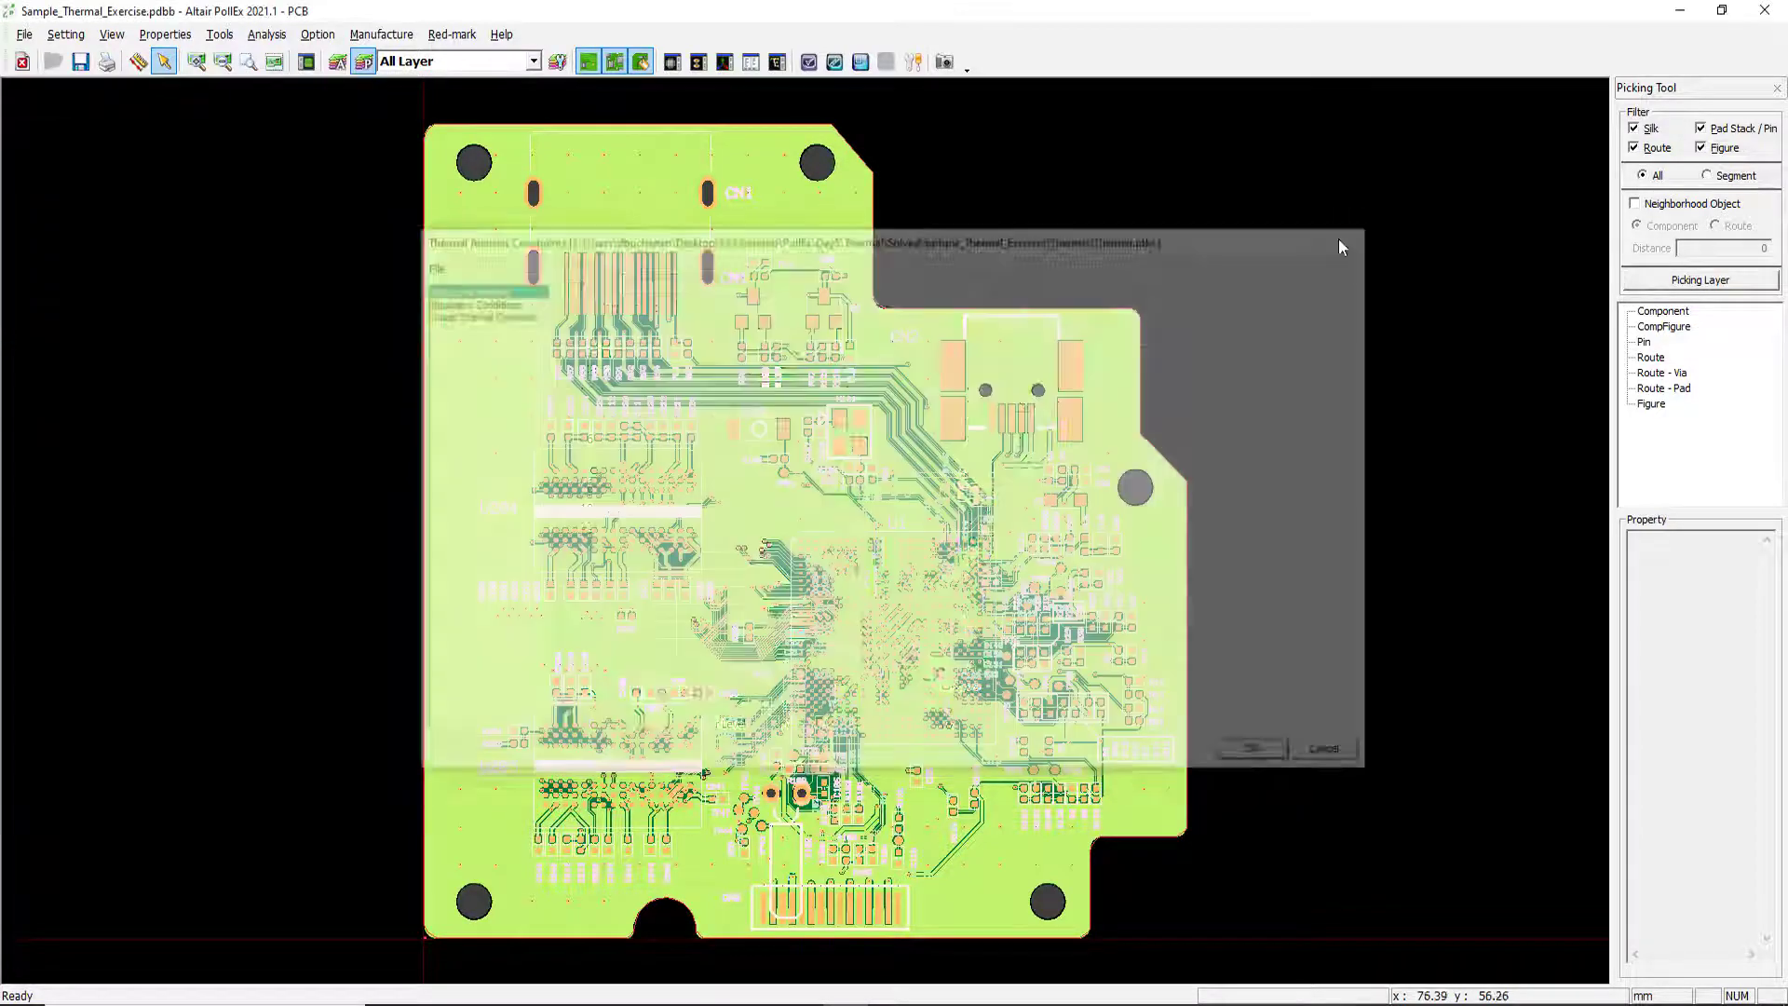
left_click(272, 34)
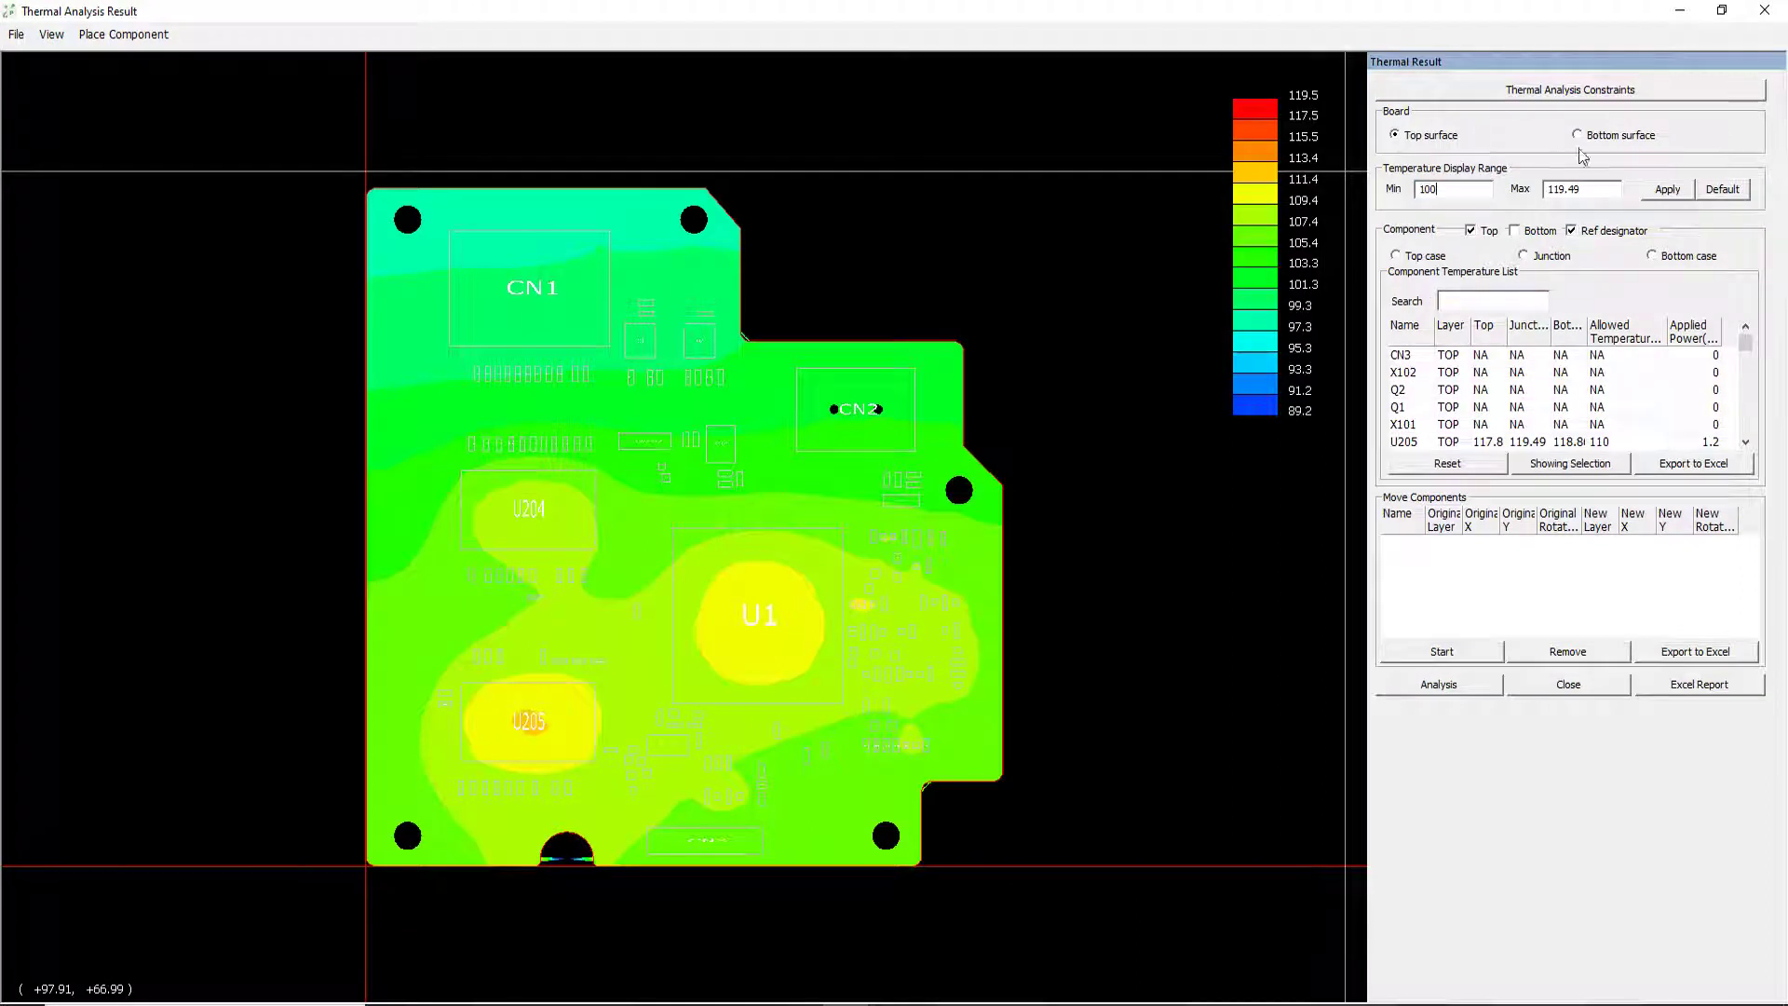
Apply the 100 °C minimum to the temperature map and compare bottom and top surfaces
left_click(1667, 190)
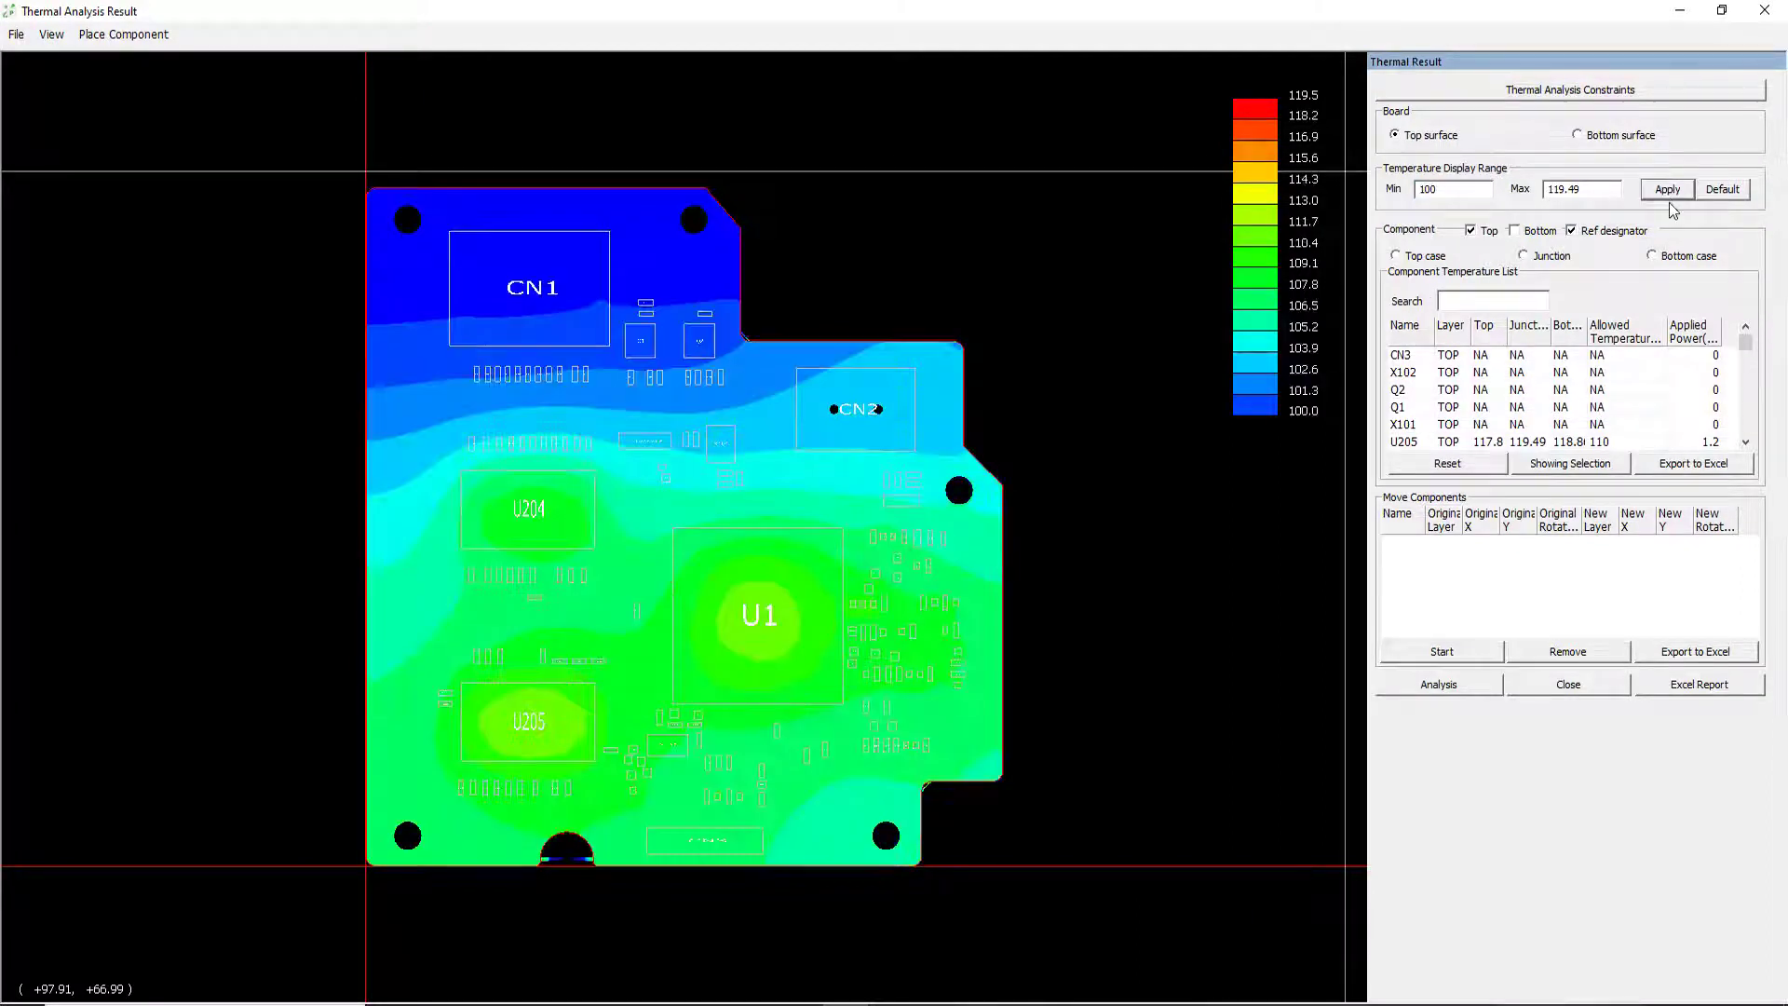
left_click(1571, 134)
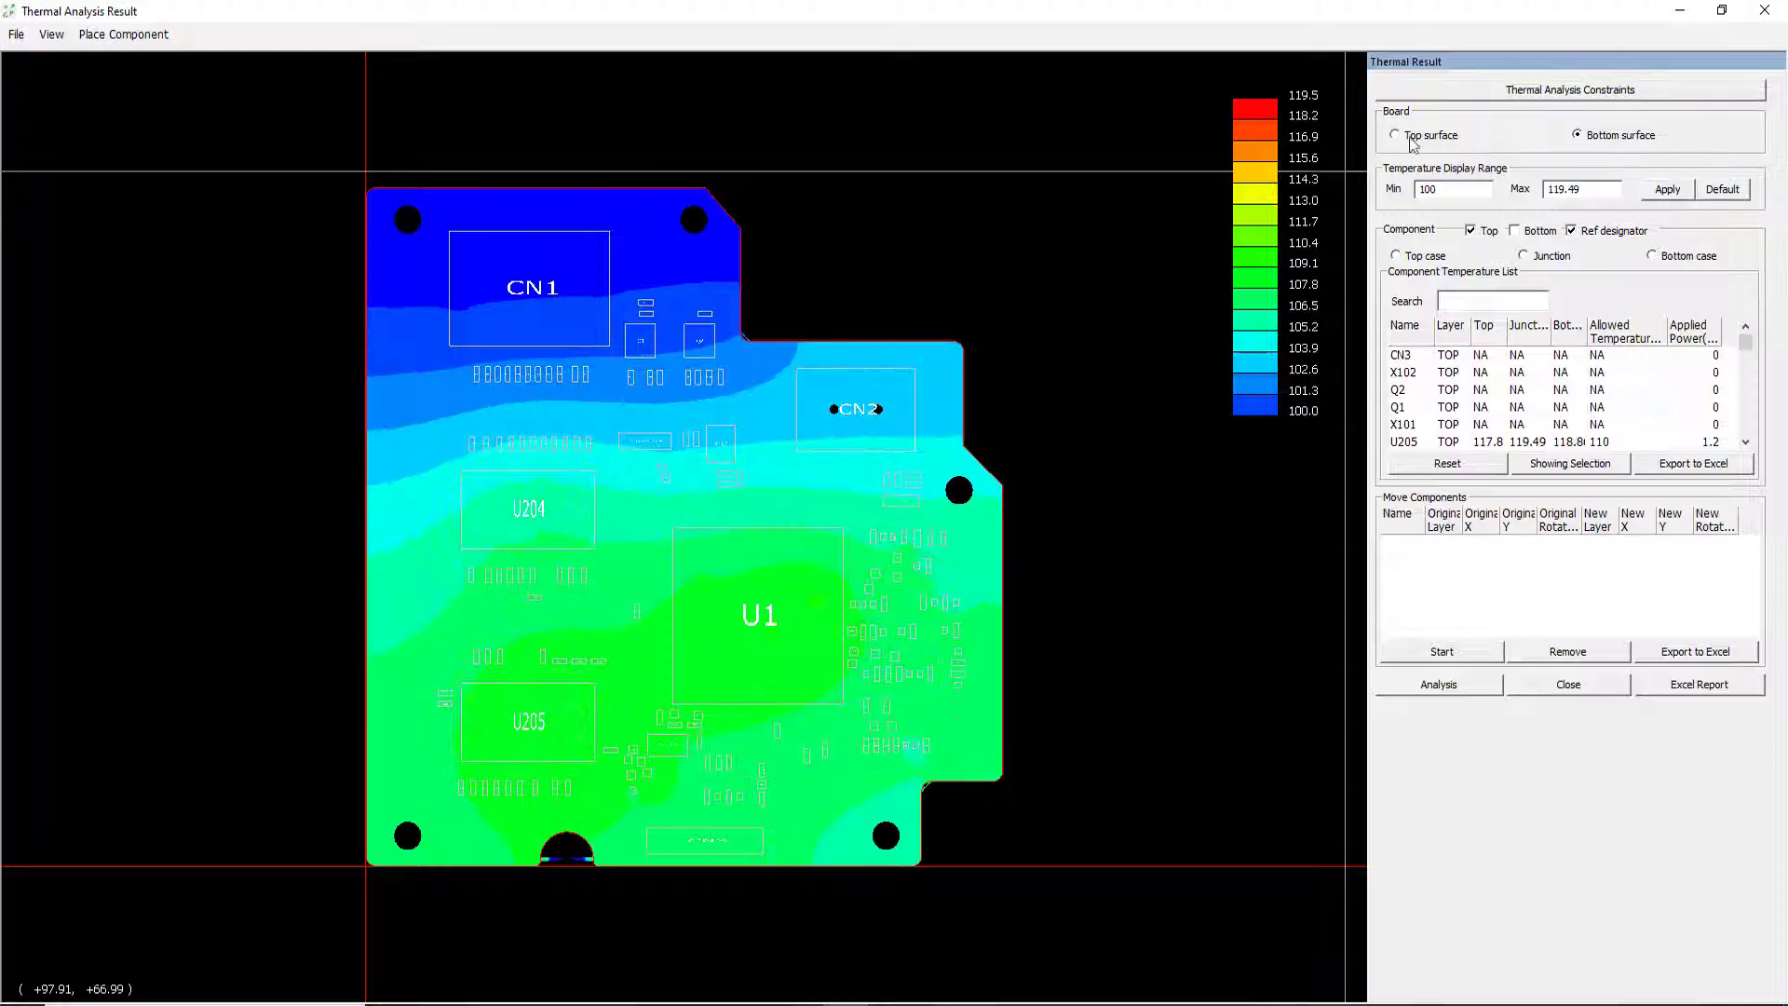
left_click(1393, 134)
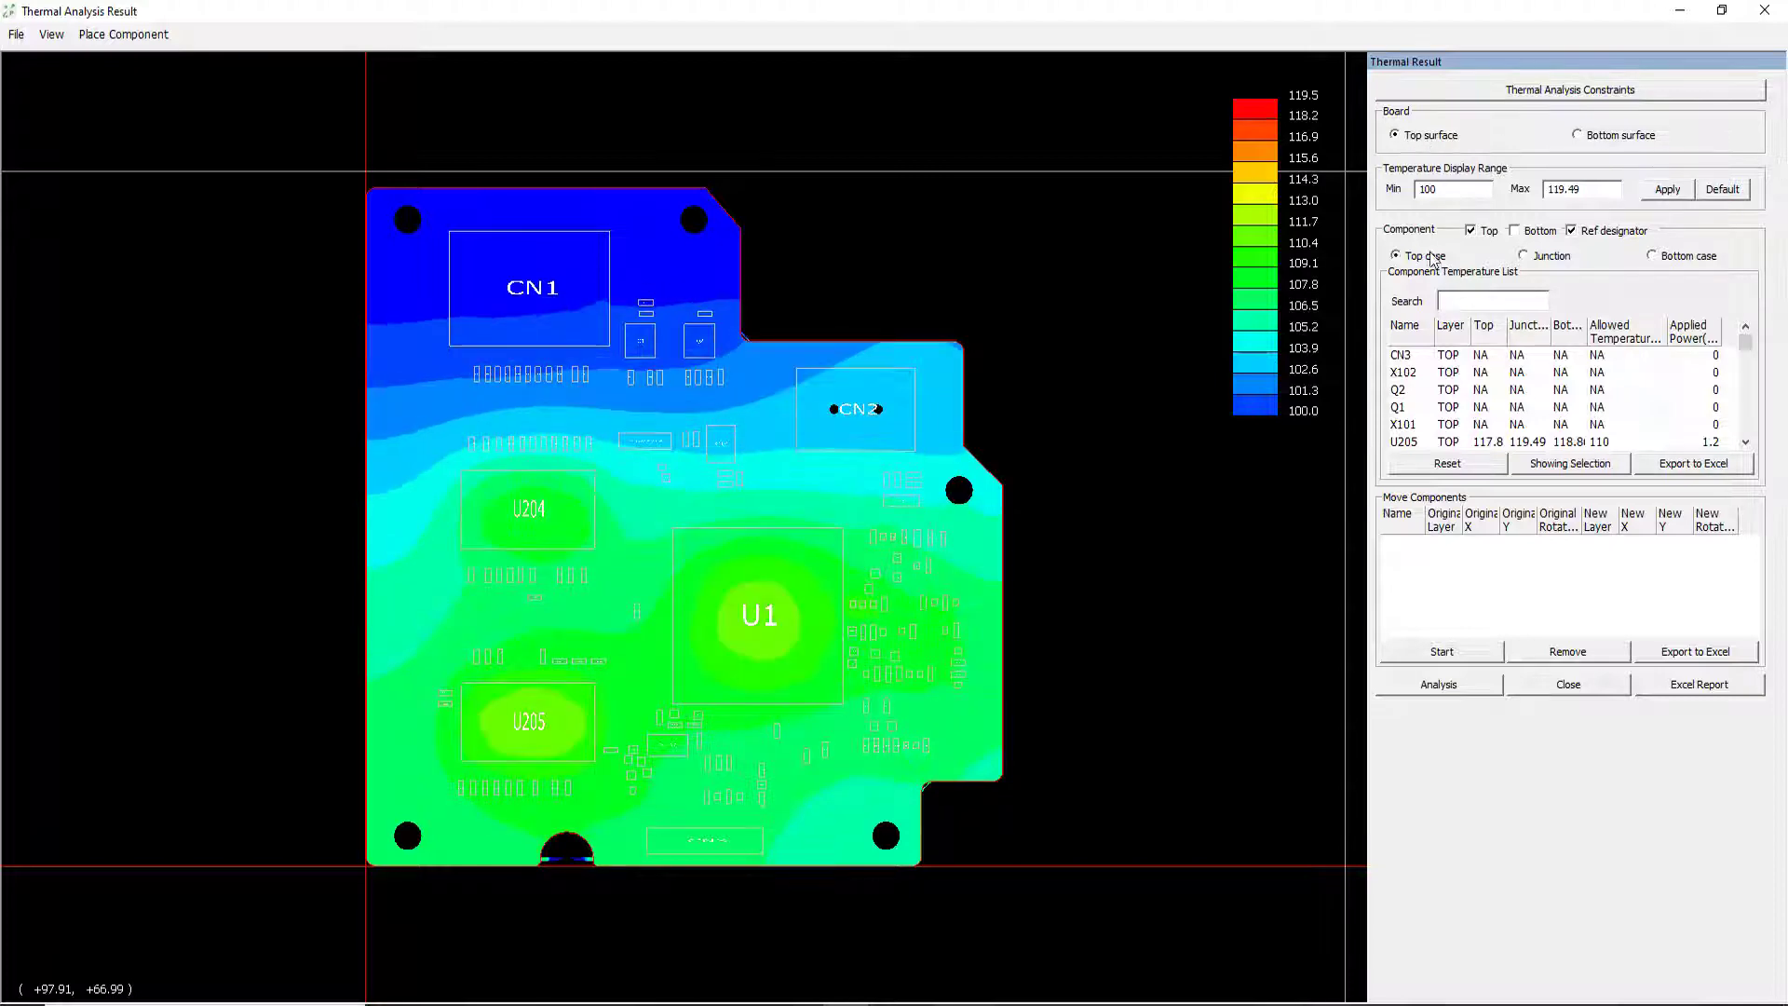